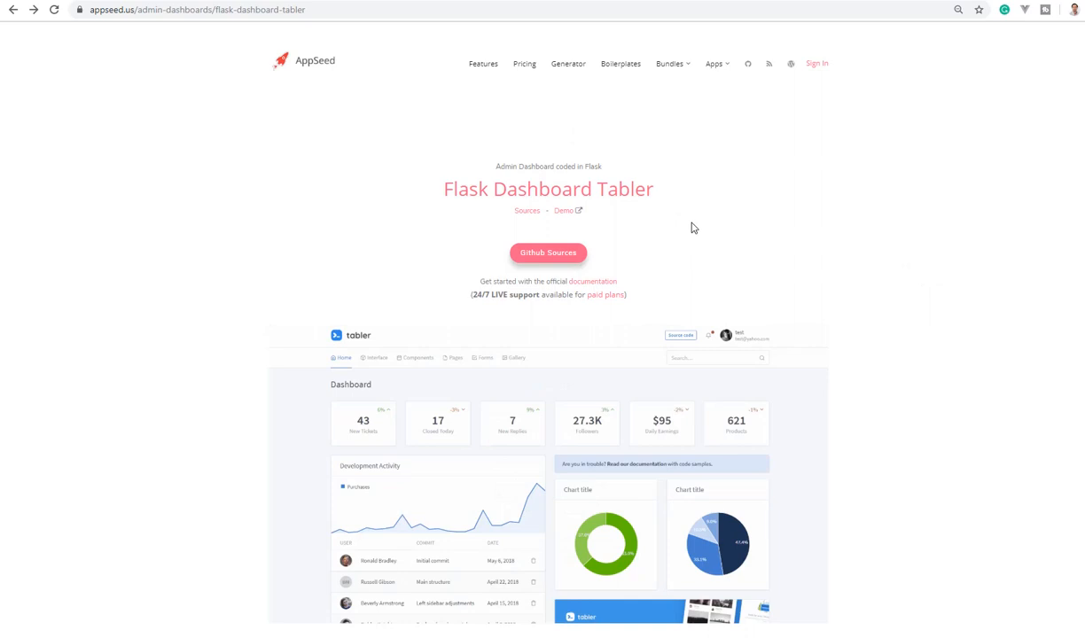
- Follow the GitHub Sources link from AppSeed's Flask Dashboard Tabler product page
{"action": "double_click", "coordinate": [638, 188]}
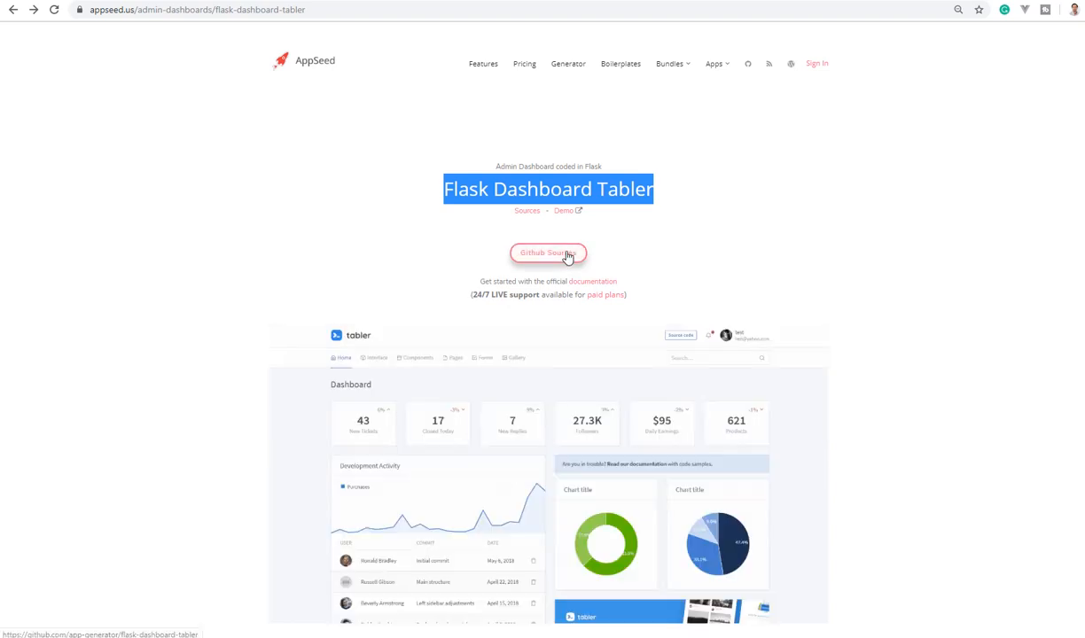
{"action": "left_click", "coordinate": [548, 252]}
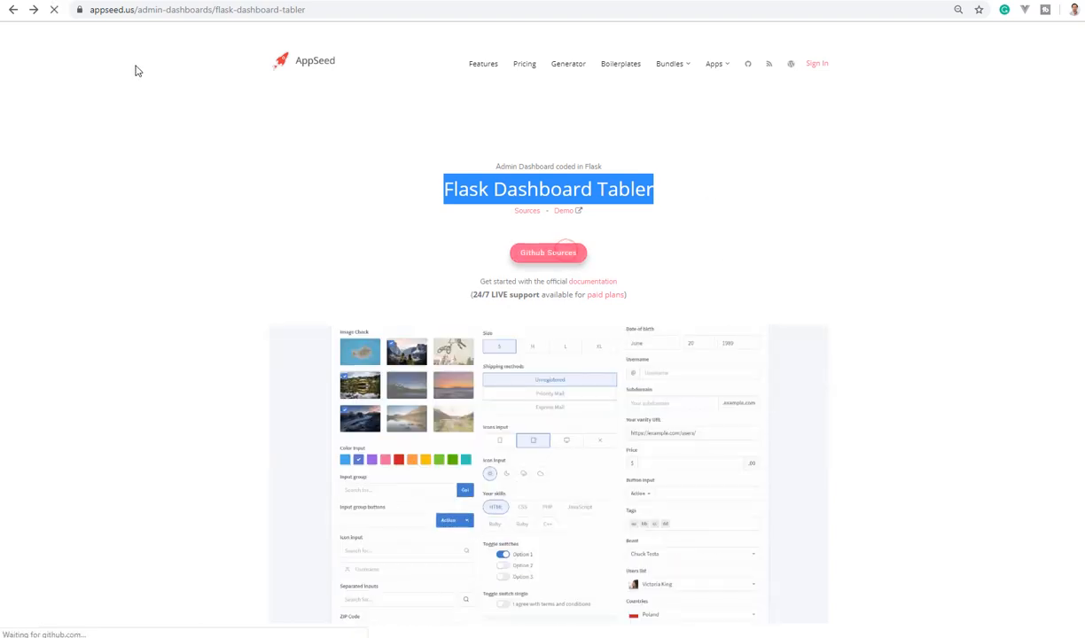
- Select the setup command block under 'How to use it' in the repository README
{"action": "left_click", "coordinate": [548, 252]}
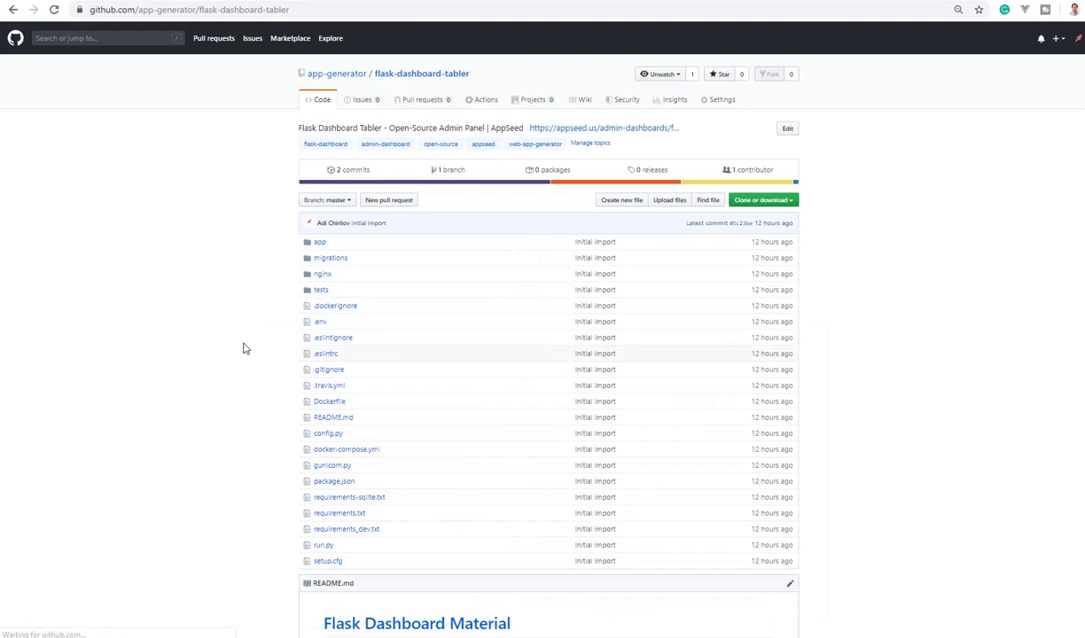
{"action": "scroll", "scroll_direction": "down", "scroll_amount": 3}
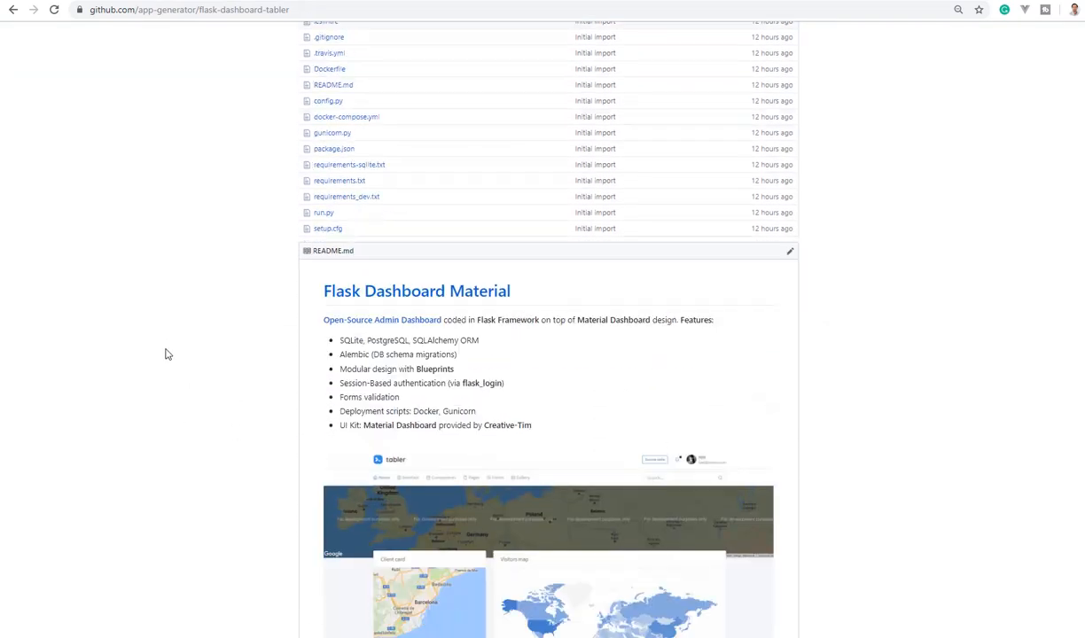
{"action": "scroll", "scroll_direction": "down", "scroll_amount": 3}
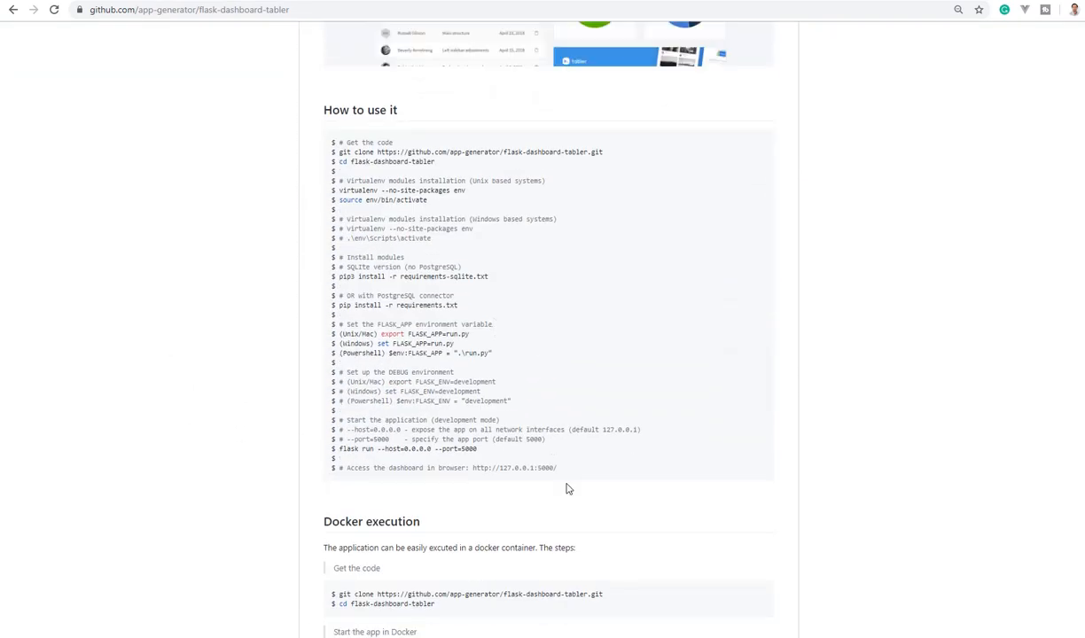
{"action": "left_click_drag", "start_coordinate": [340, 142], "coordinate": [557, 468]}
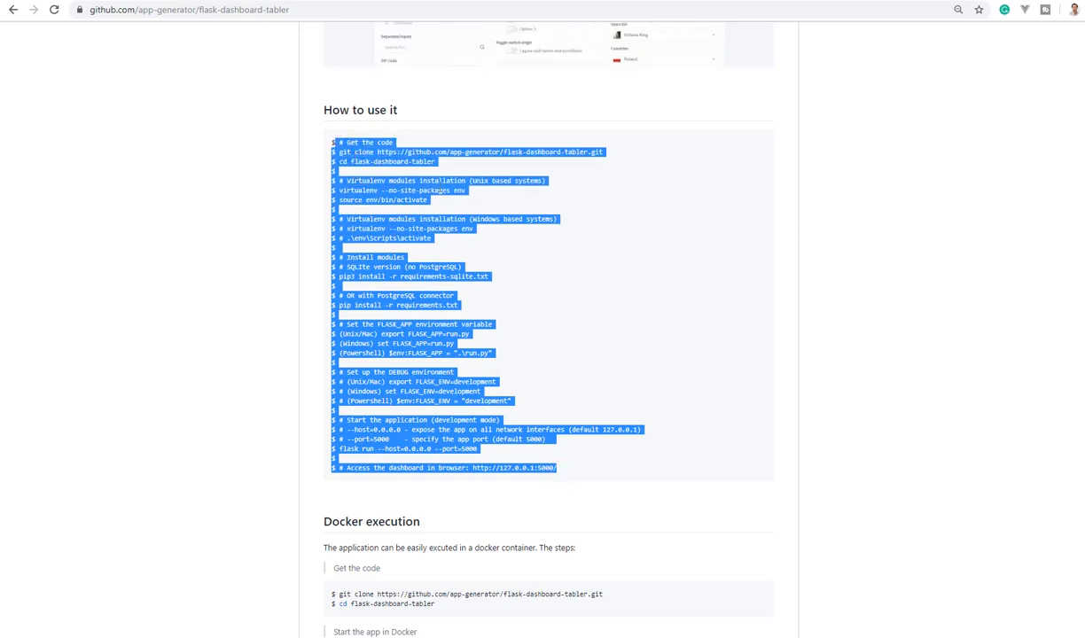
{"action": "left_click", "coordinate": [604, 152]}
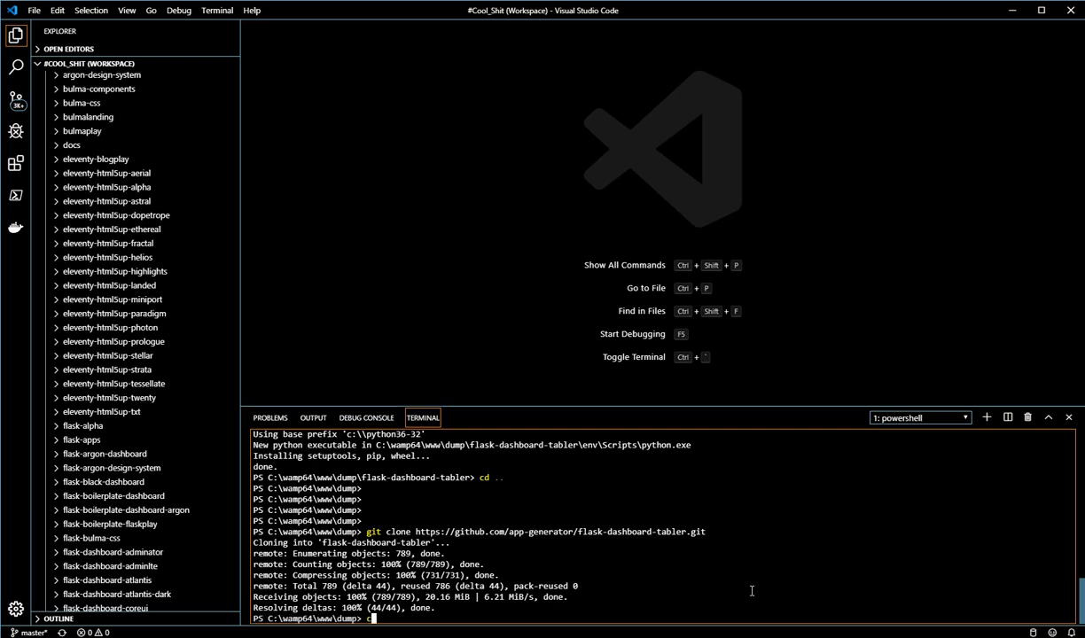
- Enter flask-dashboard-tabler, create and activate a virtualenv, install requirements-sqlite.txt, set FLASK_APP and FLASK_ENV development
{"action": "type", "text": "cd .\\flask-dashboard-tabler\\"}
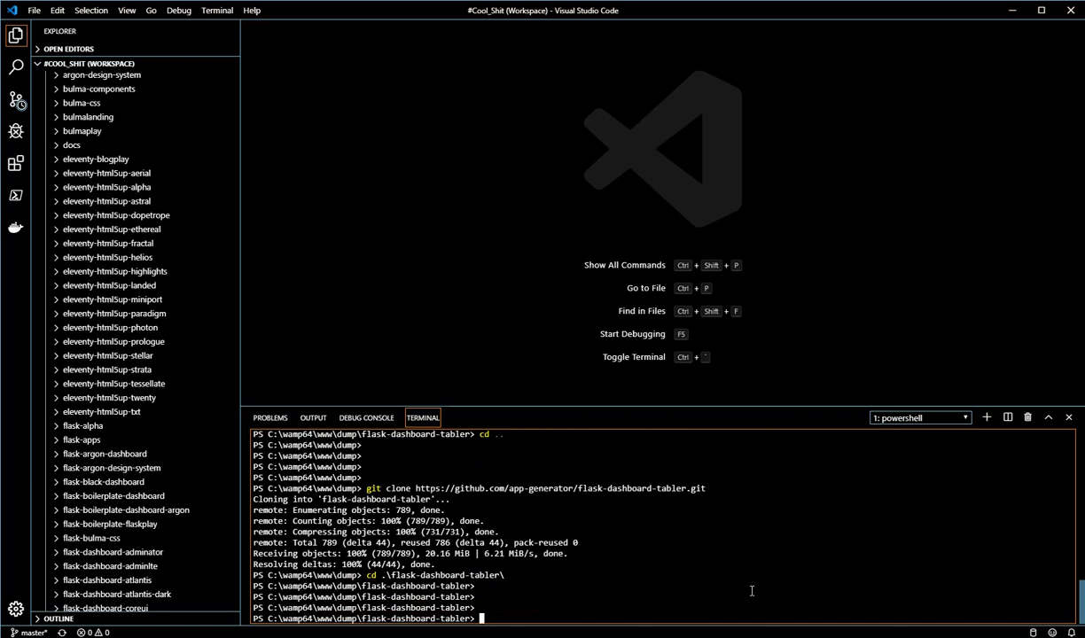
{"action": "type", "text": "virtualenv --no-site-packages env"}
{"action": "type", "text": "pip3 install -r requirements-sqlite.txt"}
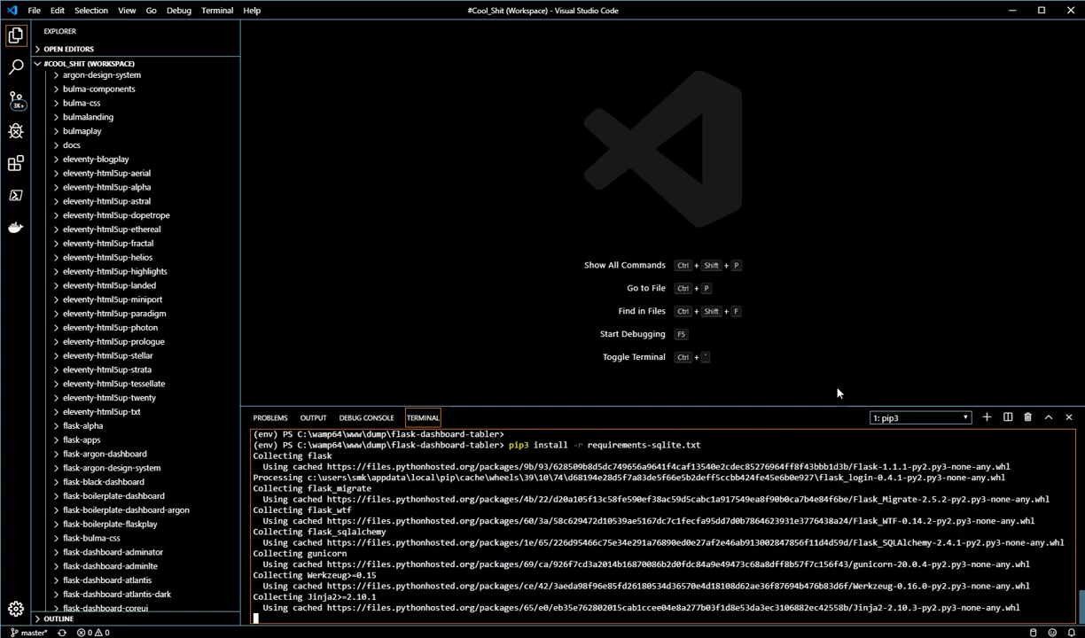
{"action": "scroll", "scroll_direction": "down", "scroll_amount": 3}
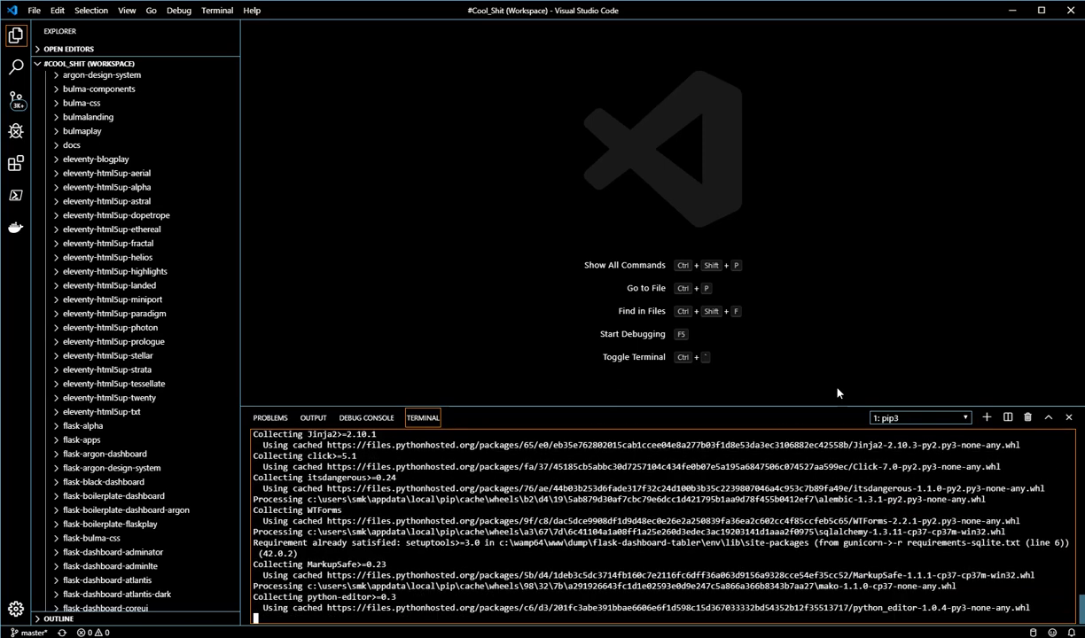
{"action": "scroll", "scroll_direction": "down", "scroll_amount": 3}
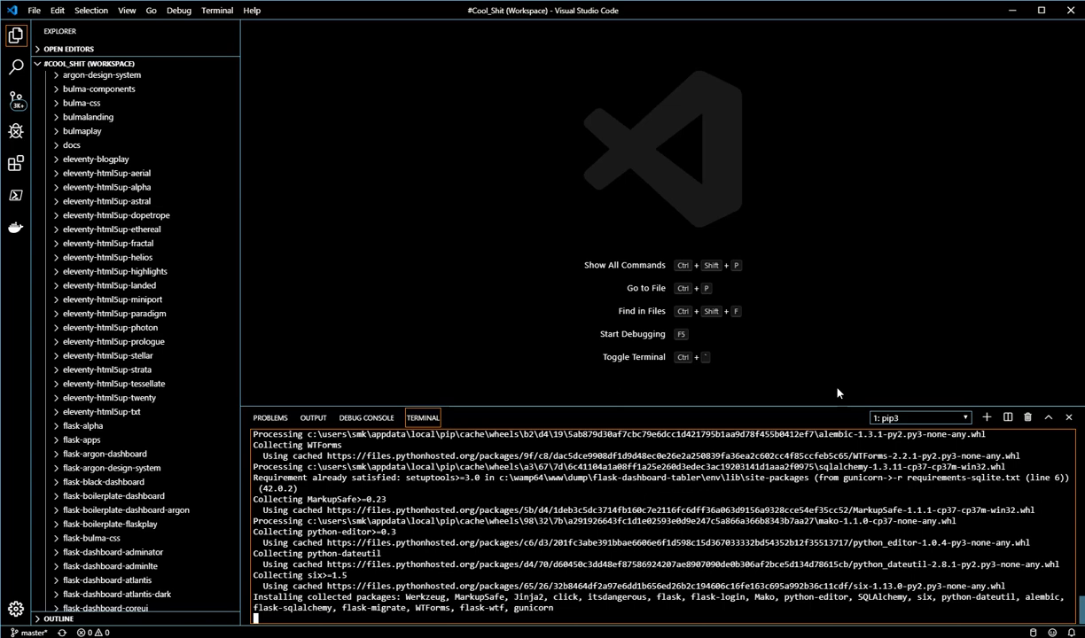
{"action": "mouse_move", "coordinate": [595, 613]}
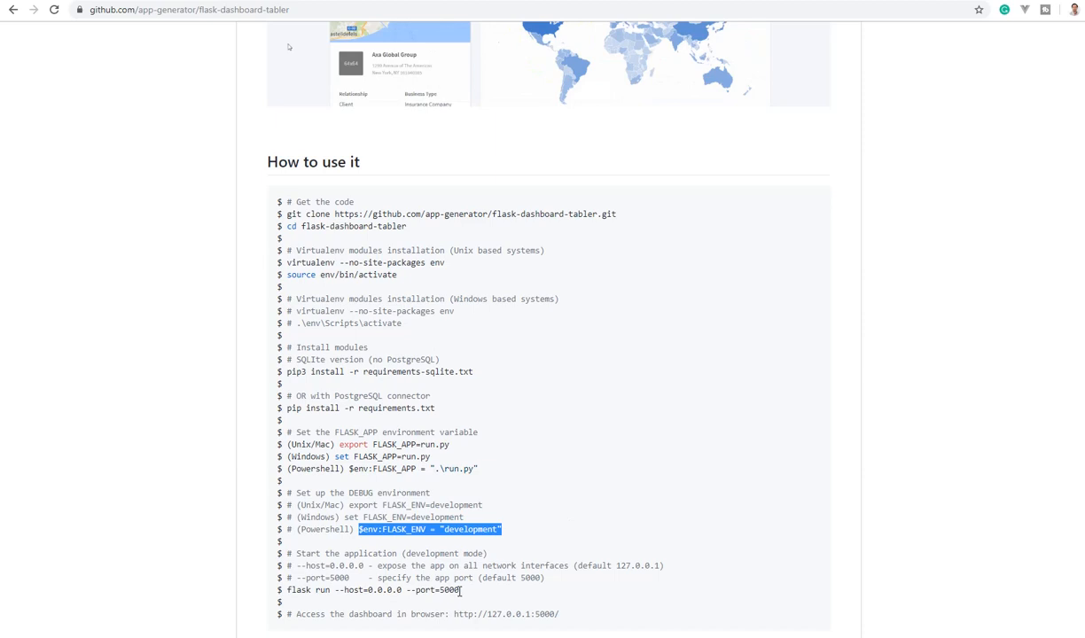
{"action": "double_click", "coordinate": [298, 588]}
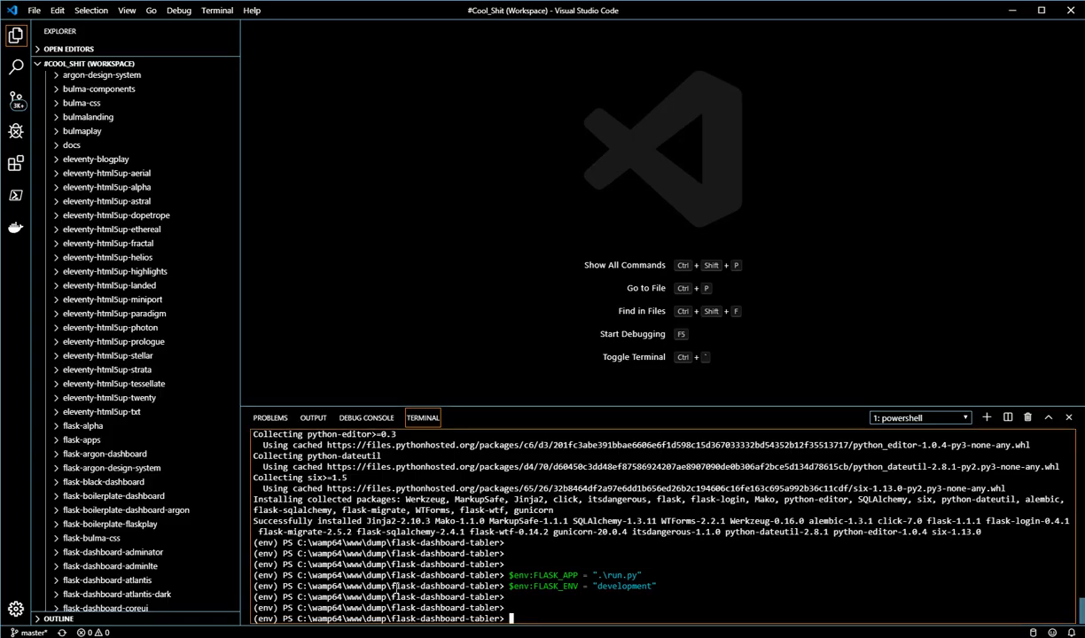
- Run the Flask development server with flask run --port=5011
{"action": "type", "text": "flask run"}
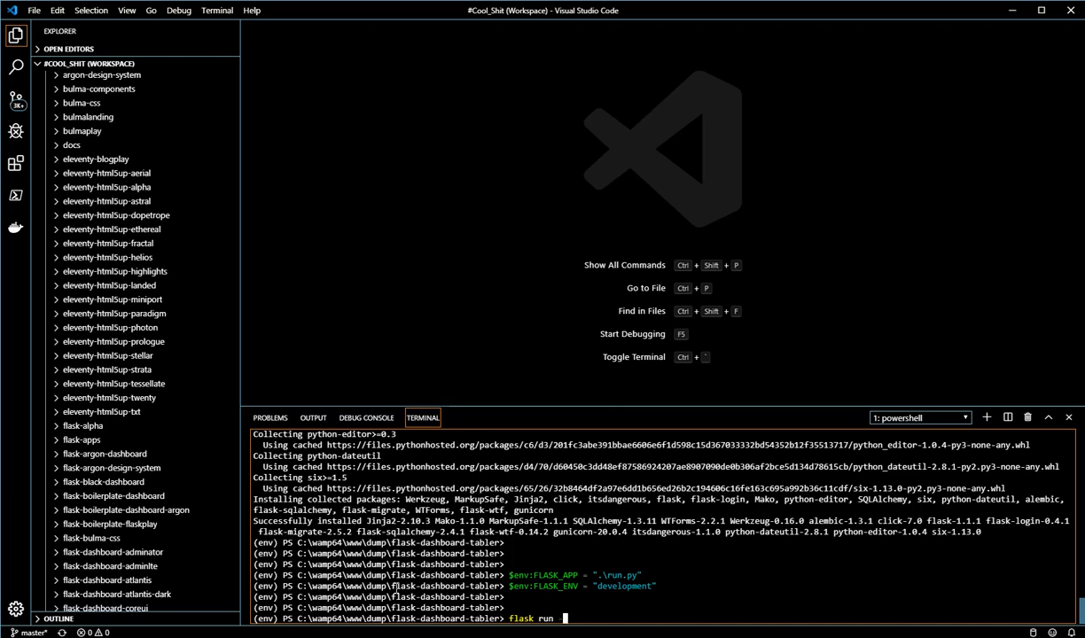
{"action": "type", "text": "--port"}
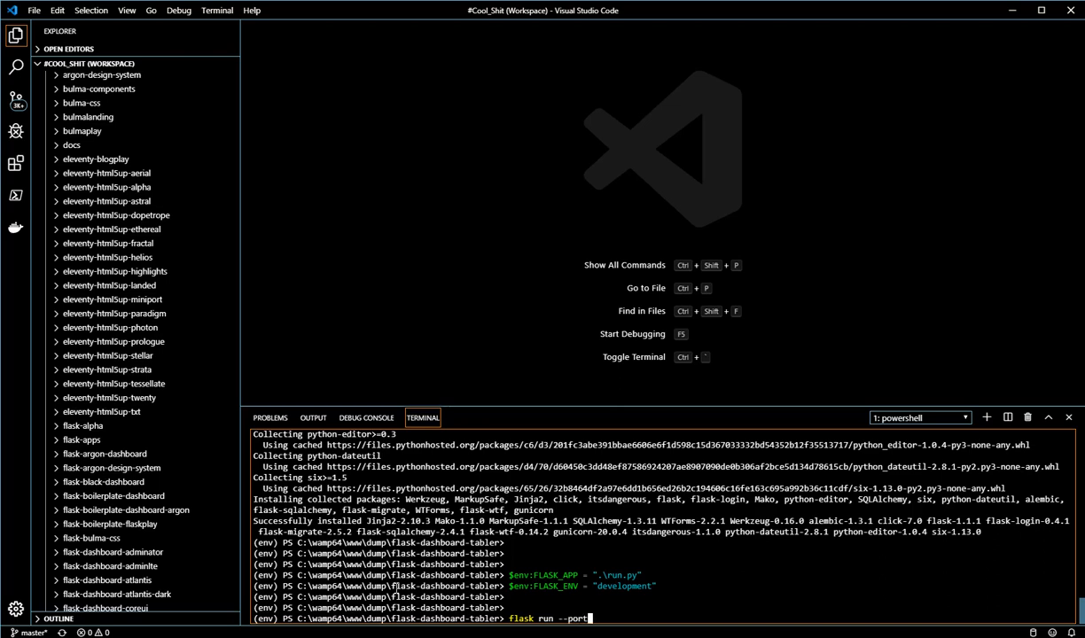
{"action": "type", "text": "="}
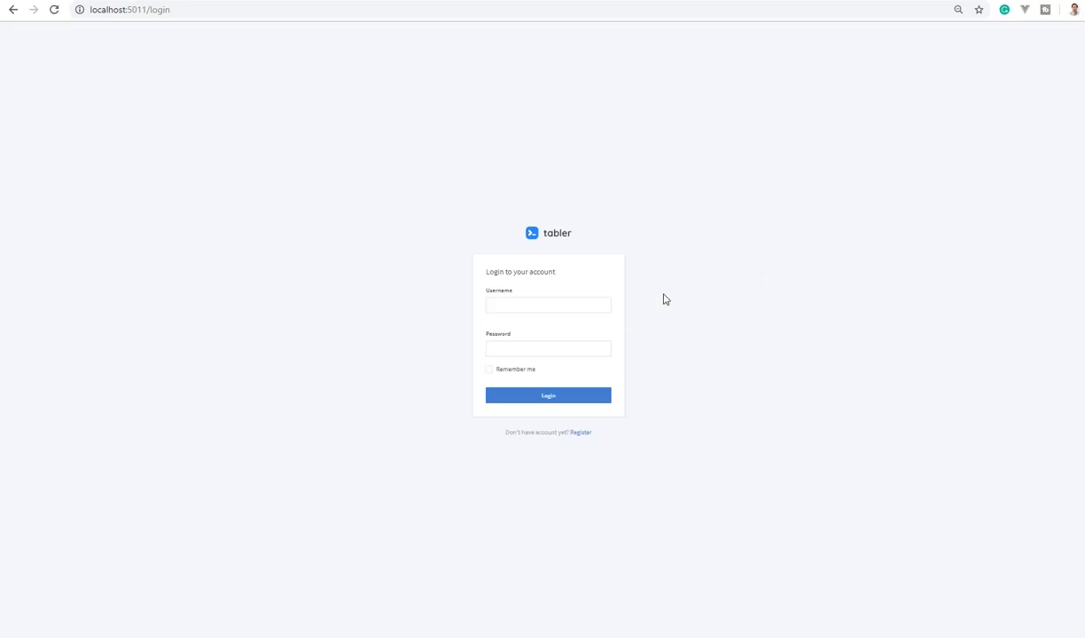
{"action": "mouse_move", "coordinate": [685, 309]}
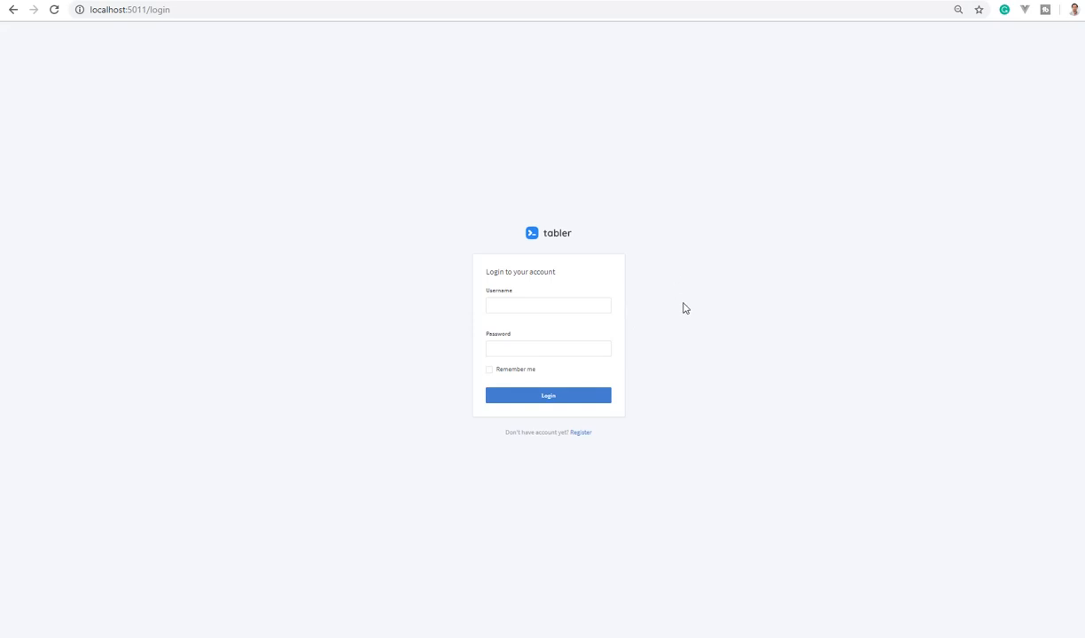
{"action": "mouse_move", "coordinate": [713, 355]}
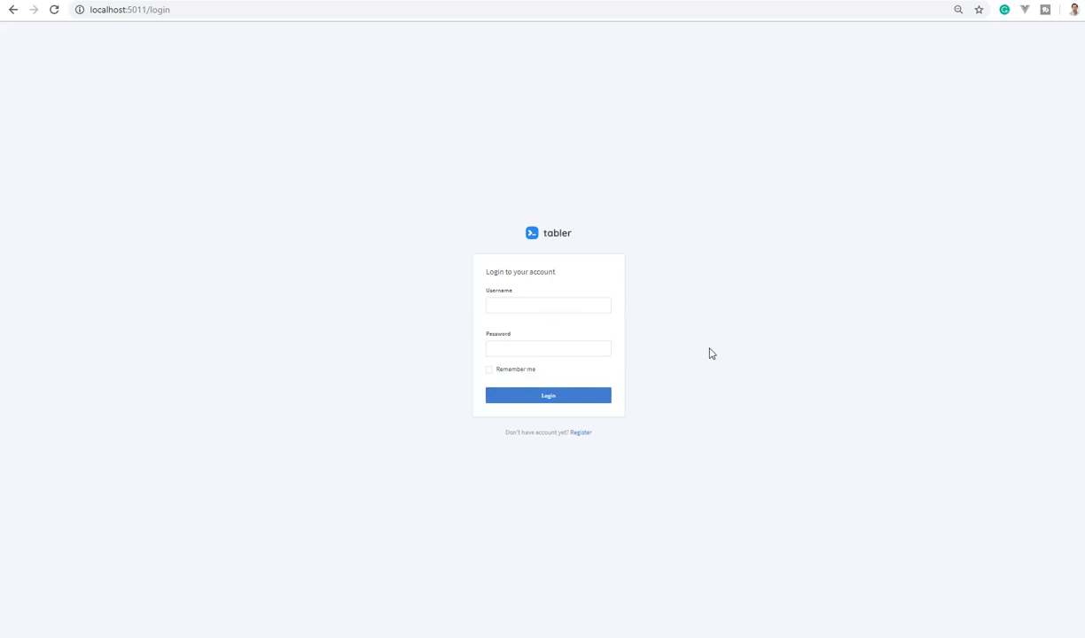
- Attempt login as test at localhost:5011 and get 'Wrong user or password'
{"action": "left_click", "coordinate": [958, 11]}
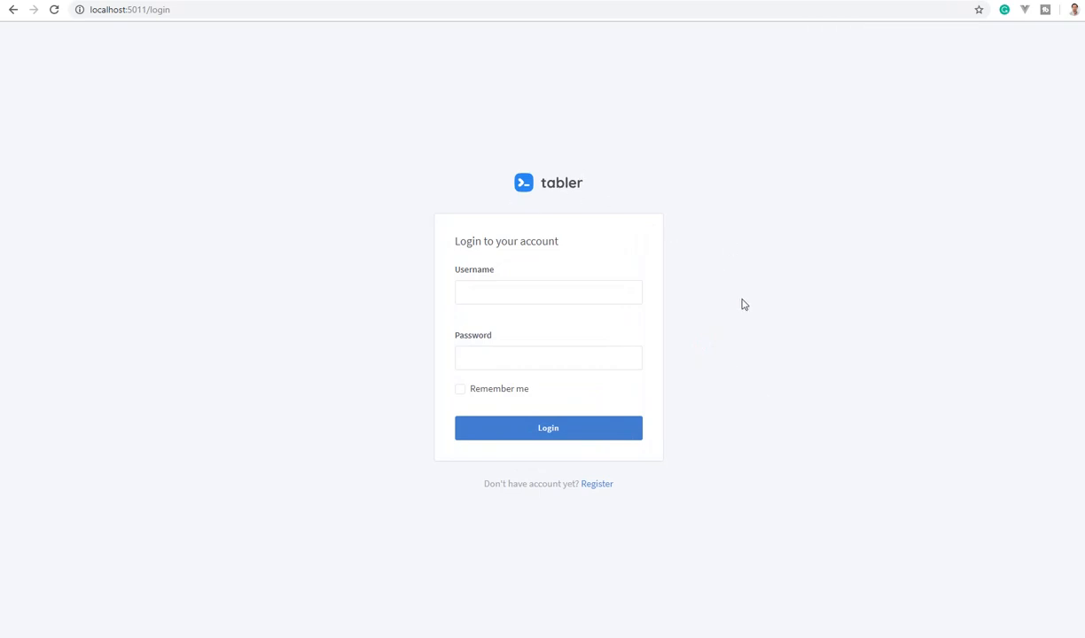
{"action": "type", "text": "te"}
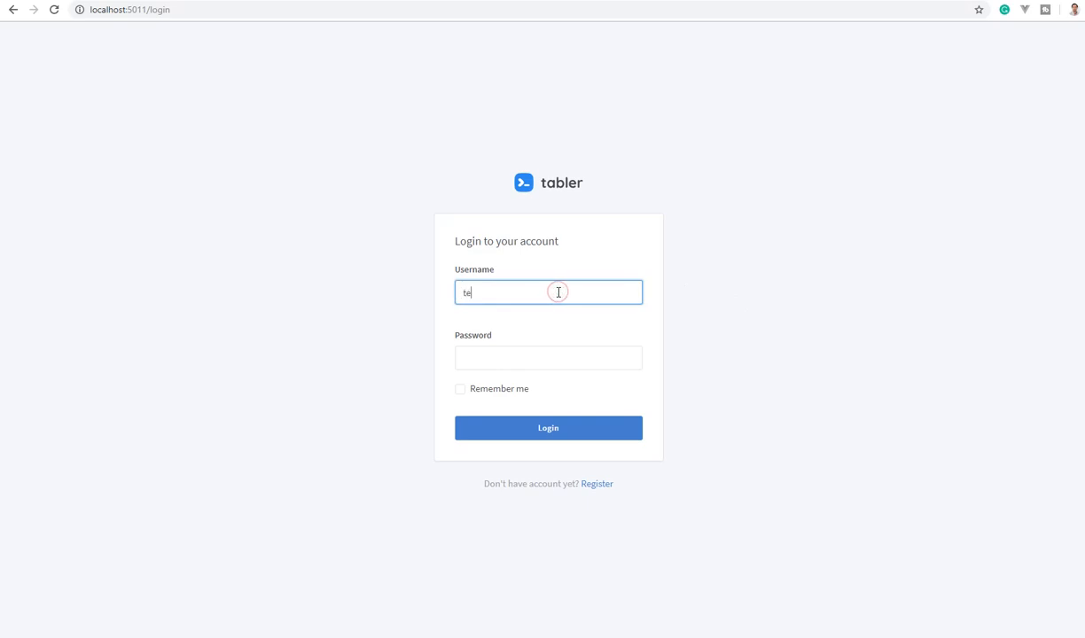
{"action": "type", "text": "••••"}
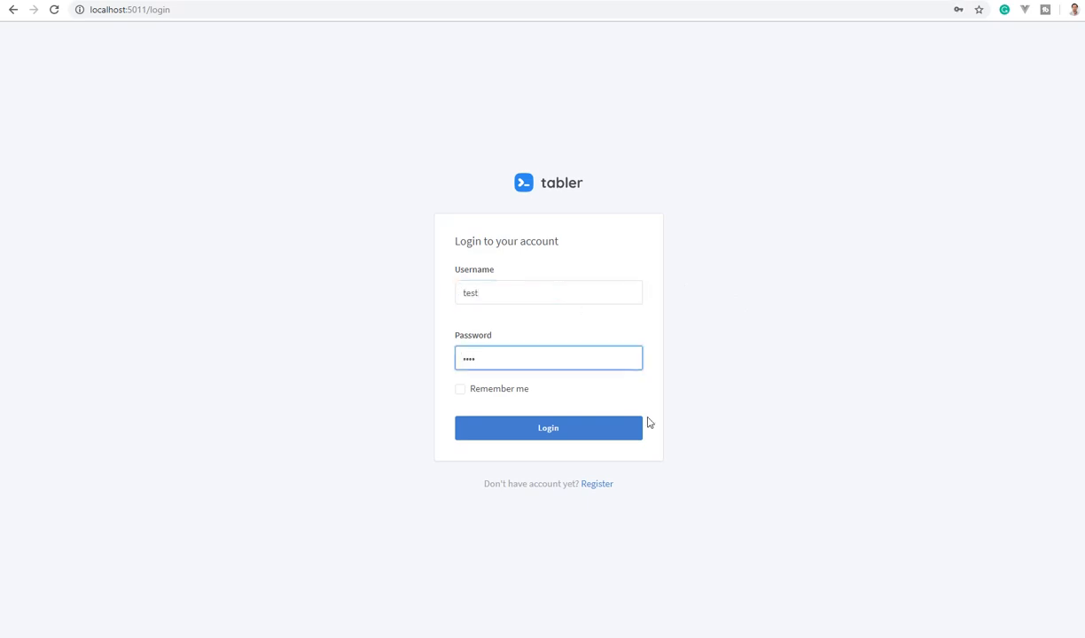
{"action": "left_click", "coordinate": [548, 428]}
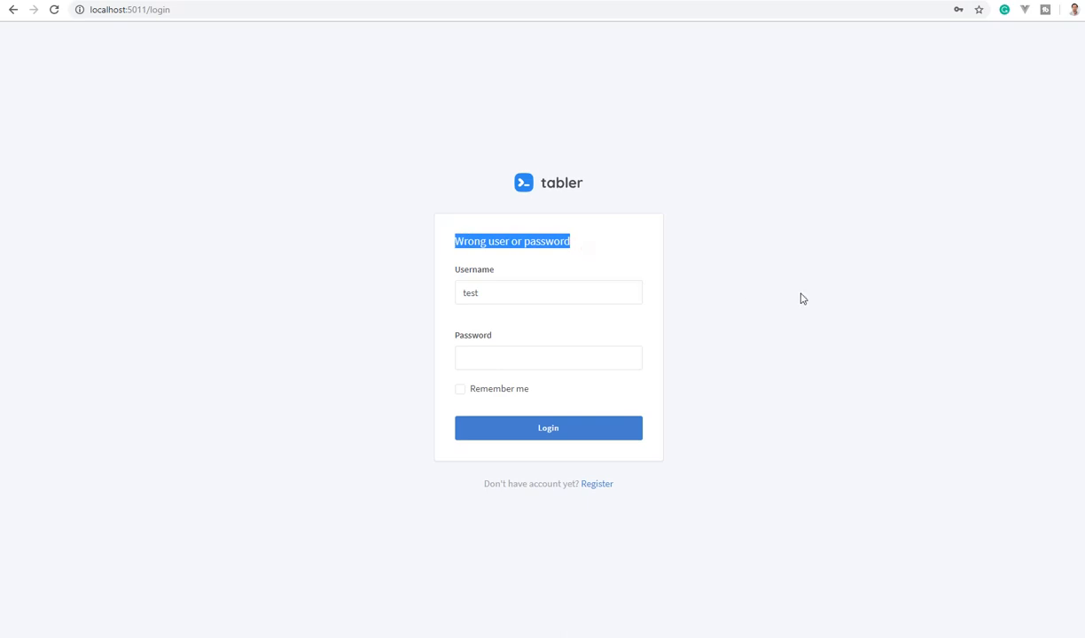
{"action": "mouse_move", "coordinate": [641, 505]}
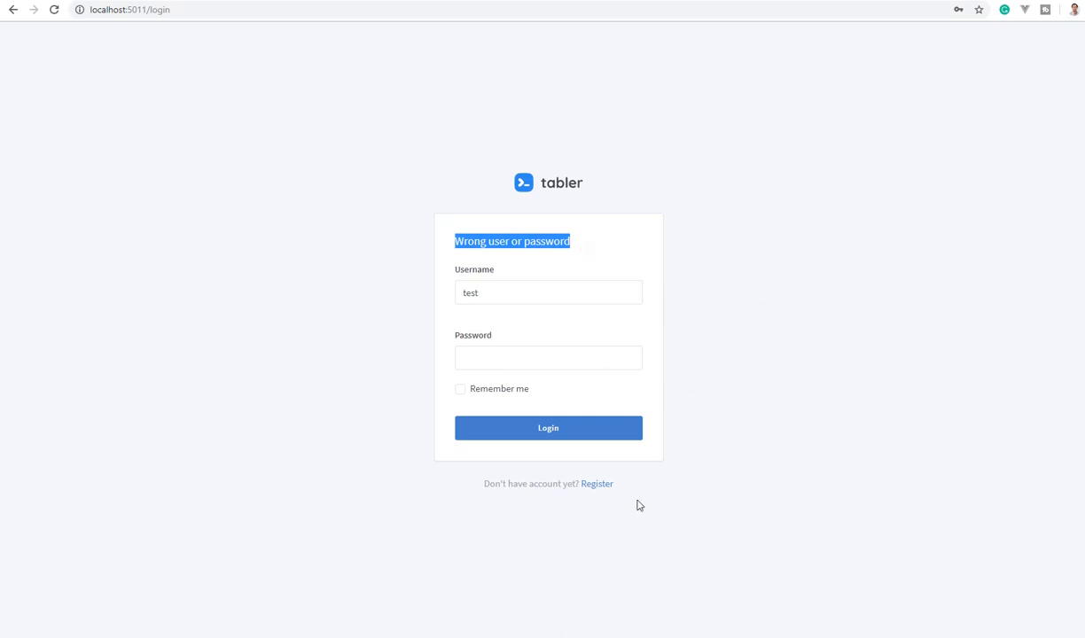
- Fill the Create new account form with username test and a password, submitting with an incomplete email
{"action": "left_click", "coordinate": [596, 482]}
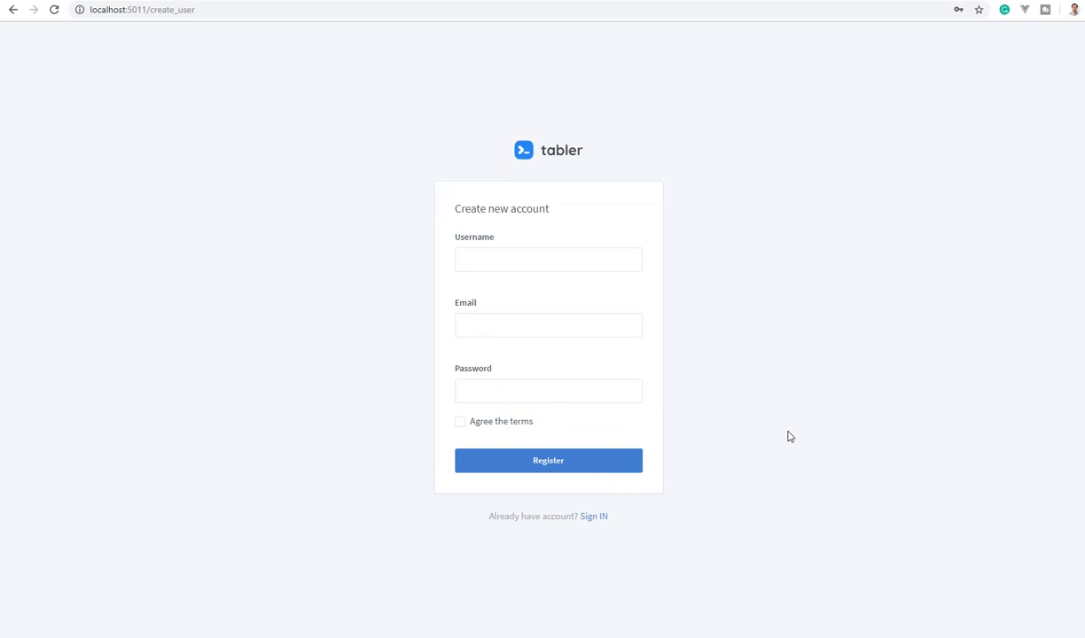
{"action": "left_click", "coordinate": [548, 259]}
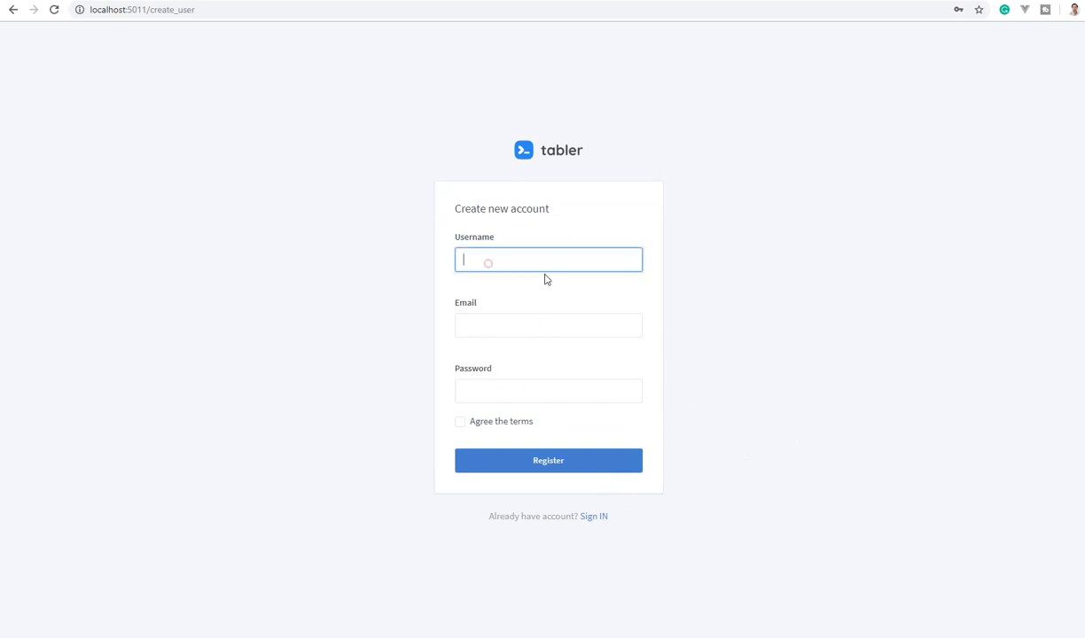
{"action": "type", "text": "test"}
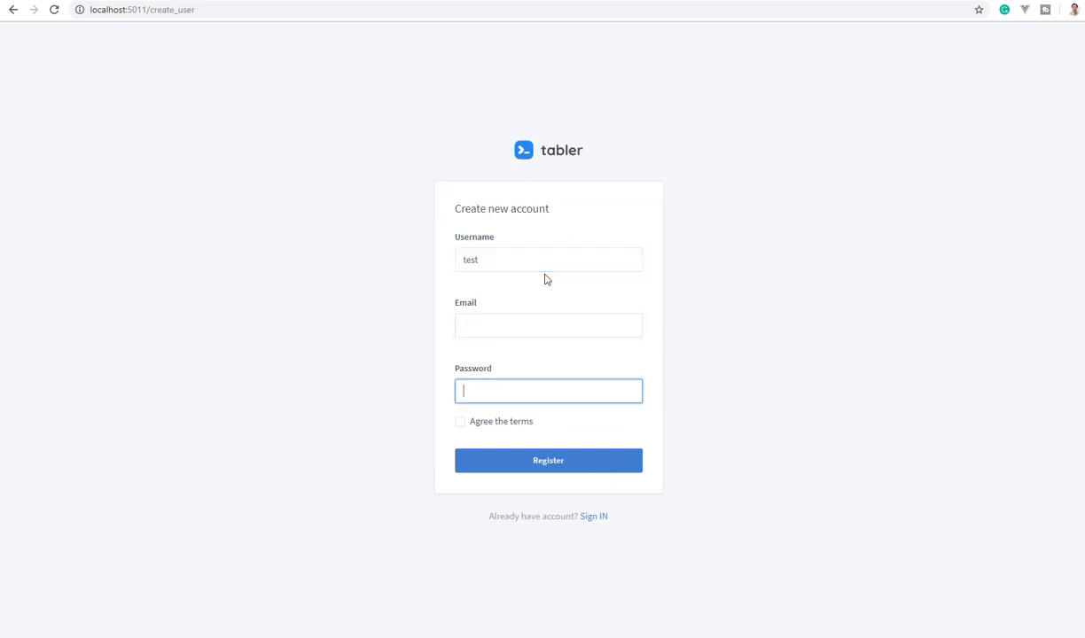
{"action": "type", "text": "••••"}
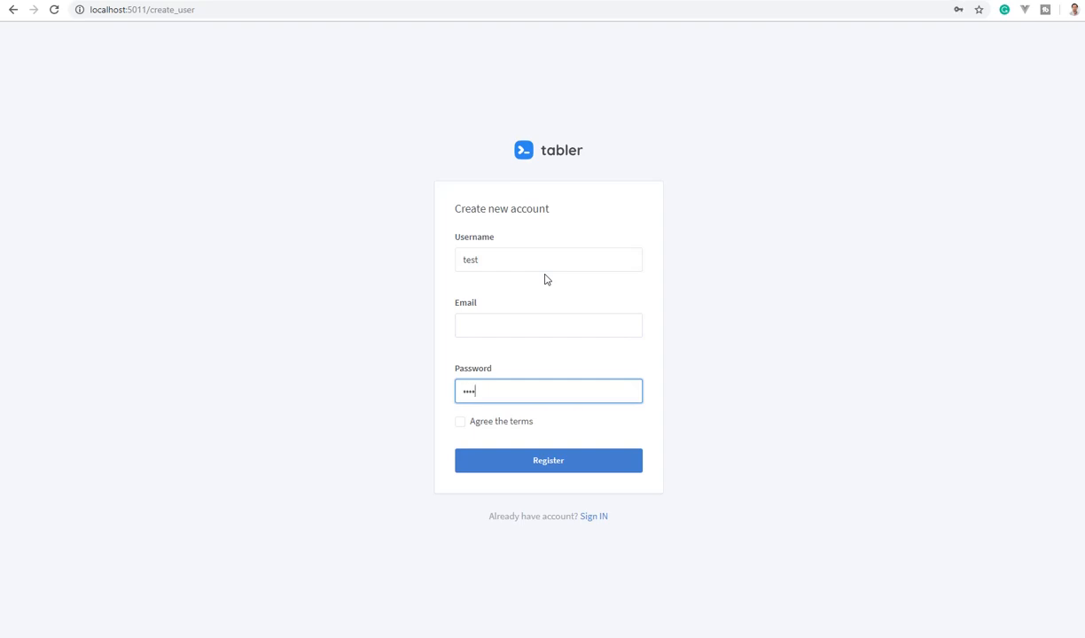
{"action": "left_click", "coordinate": [548, 325]}
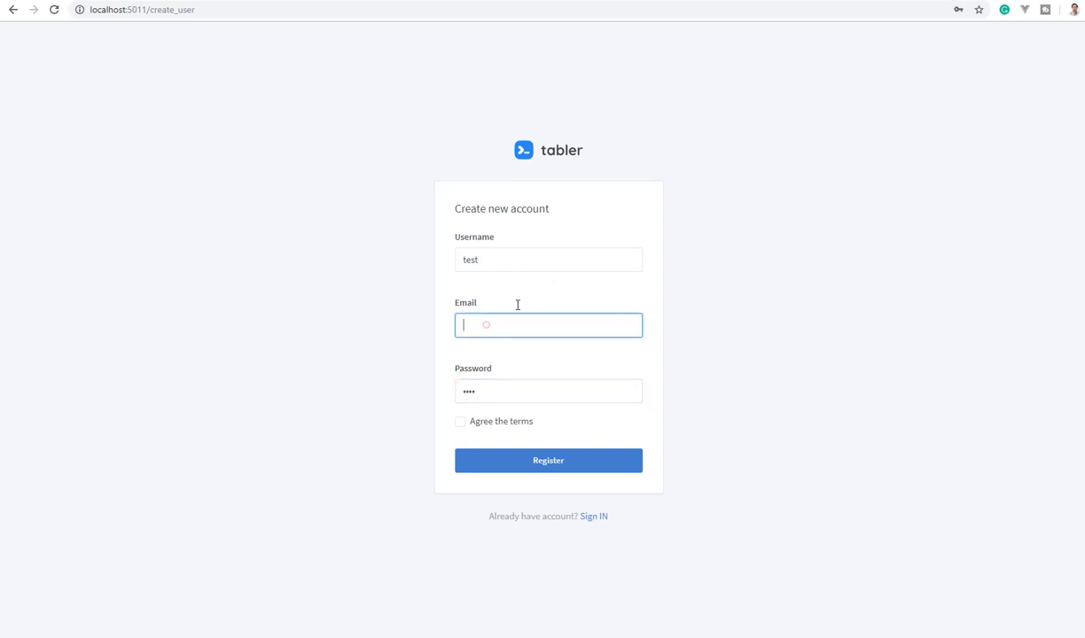
{"action": "left_click", "coordinate": [548, 461]}
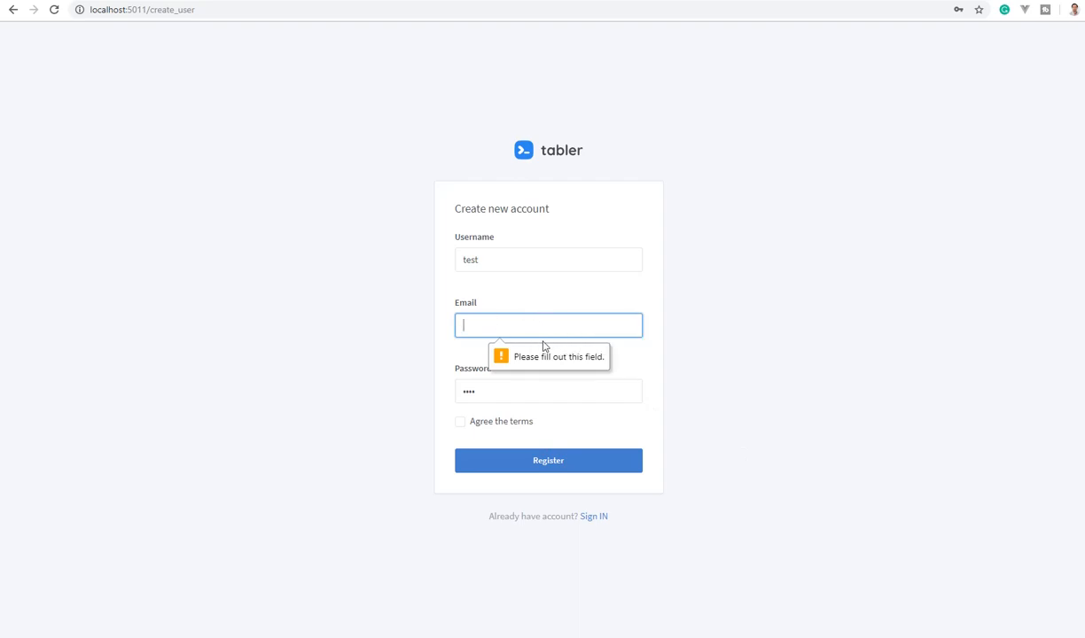
{"action": "type", "text": "test"}
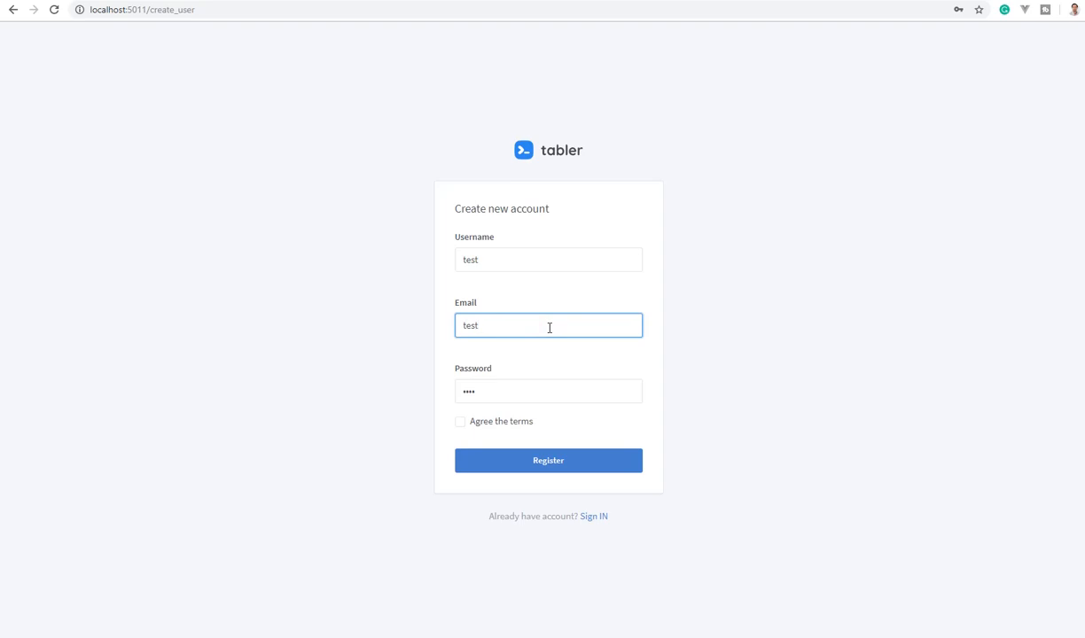
{"action": "left_click", "coordinate": [548, 461]}
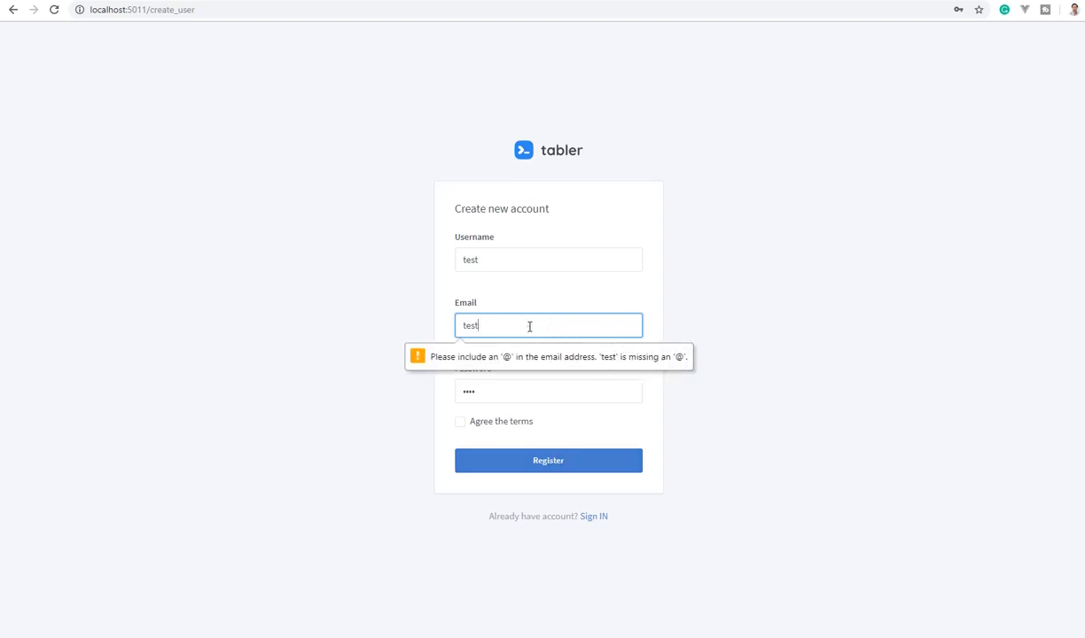
{"action": "mouse_move", "coordinate": [789, 336]}
{"action": "type", "text": "@appseed.us"}
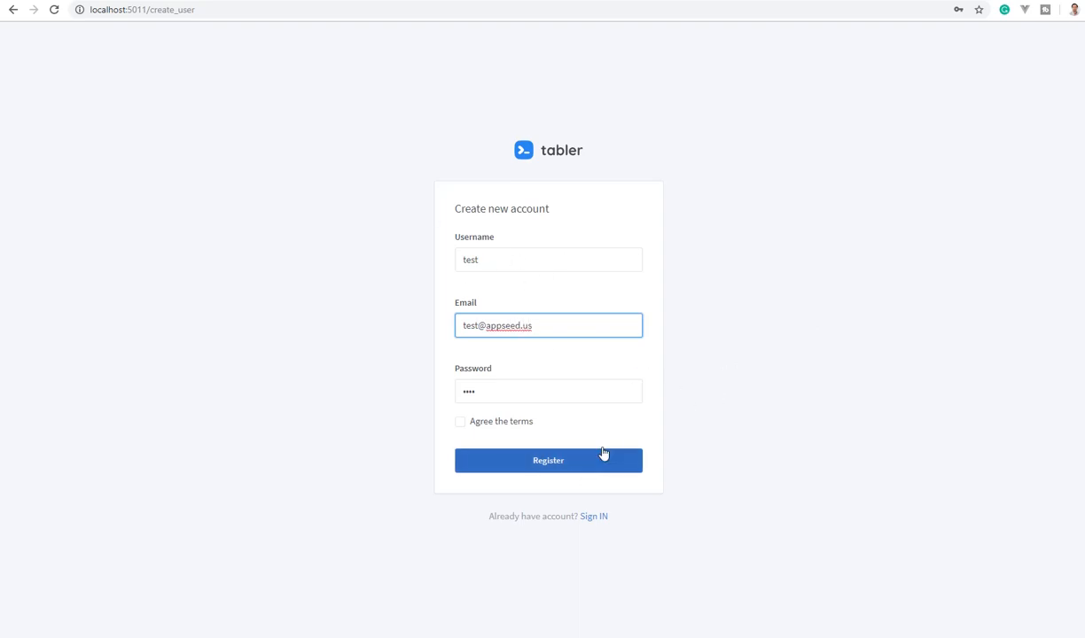
{"action": "left_click", "coordinate": [460, 422]}
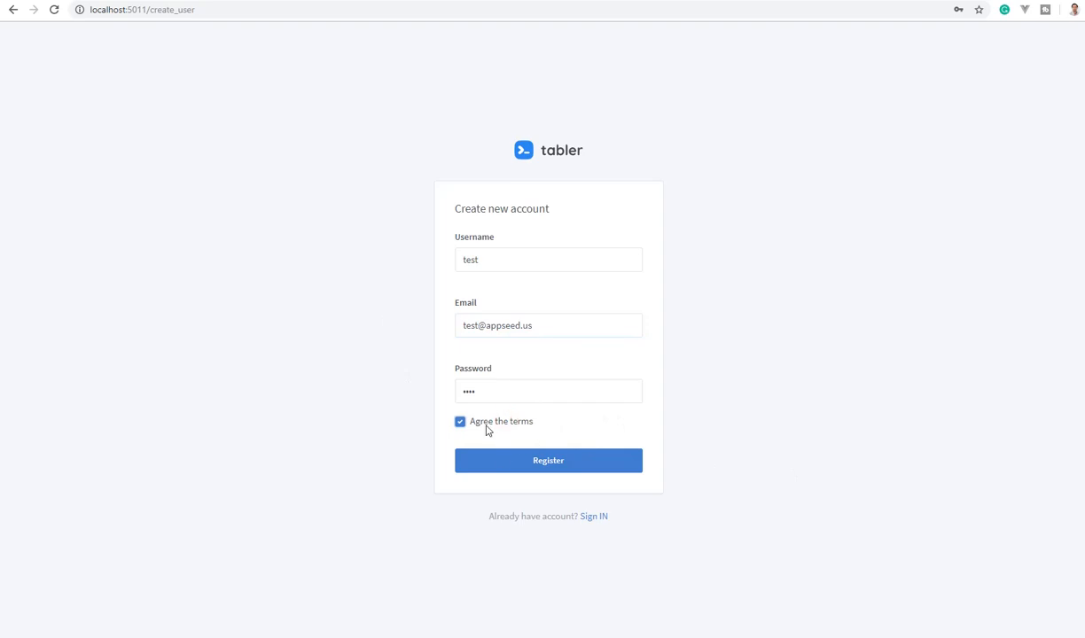
{"action": "left_click", "coordinate": [548, 461]}
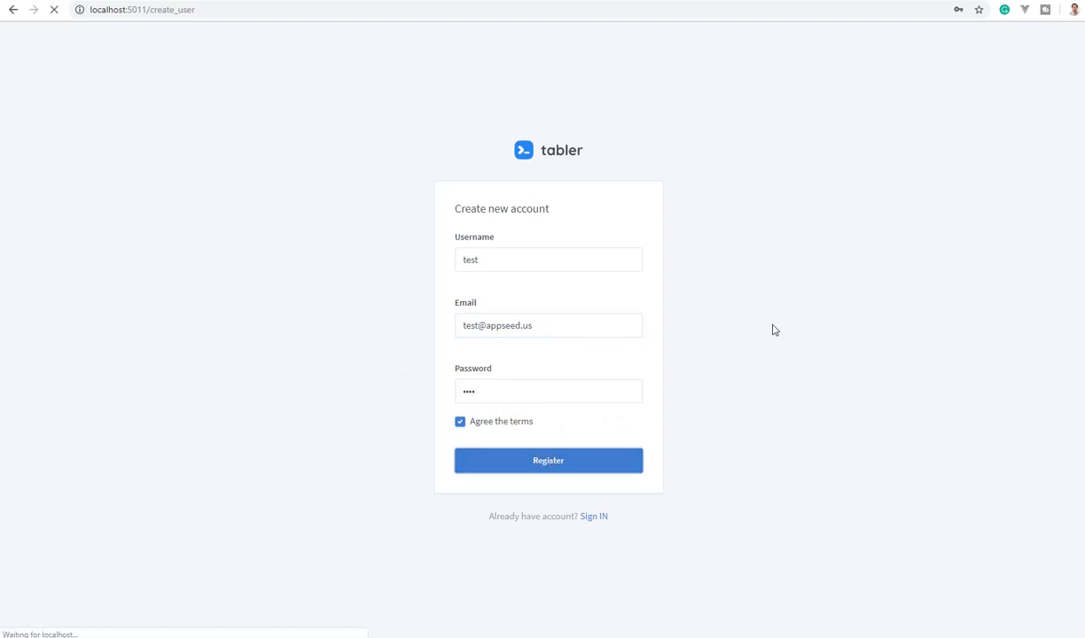
{"action": "left_click", "coordinate": [548, 461]}
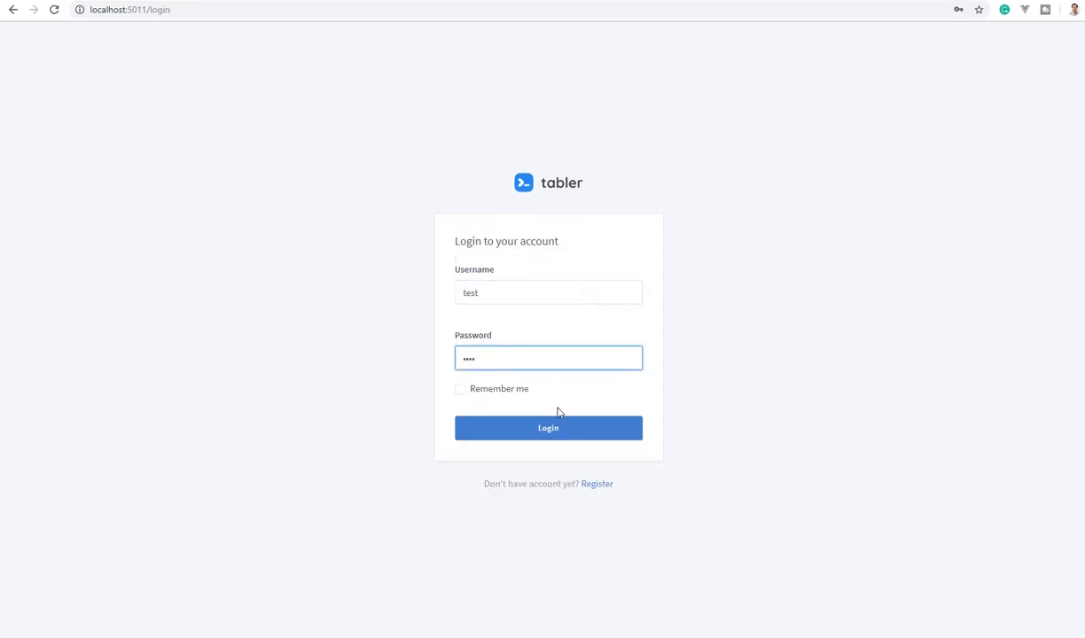
- Log in as test and browse the dashboard, Cards design, Charts and Pricing cards pages
{"action": "left_click", "coordinate": [548, 428]}
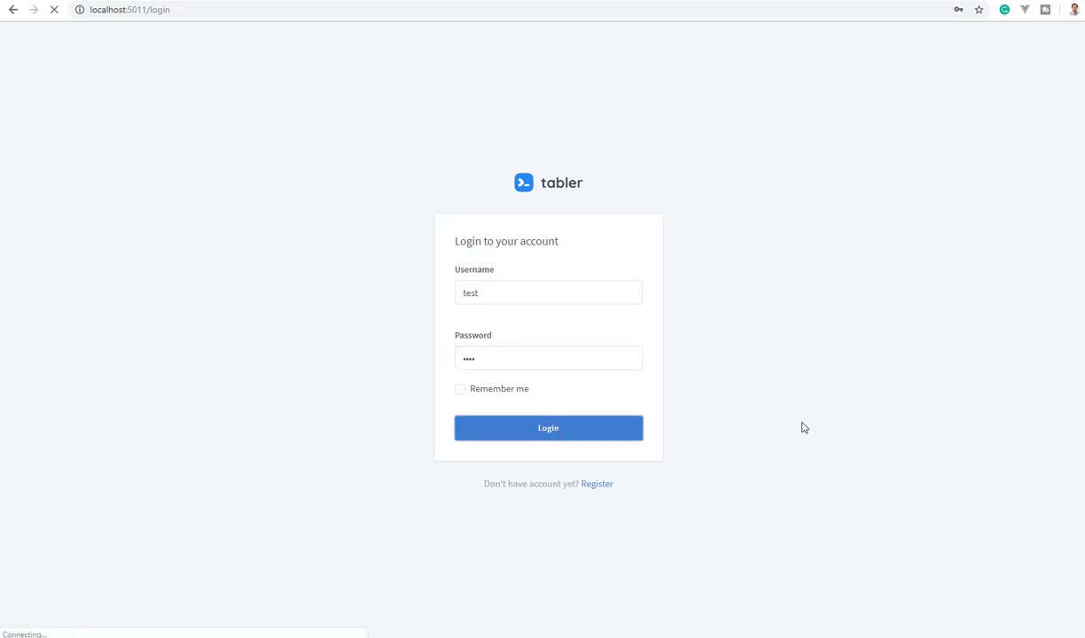
{"action": "left_click", "coordinate": [548, 427]}
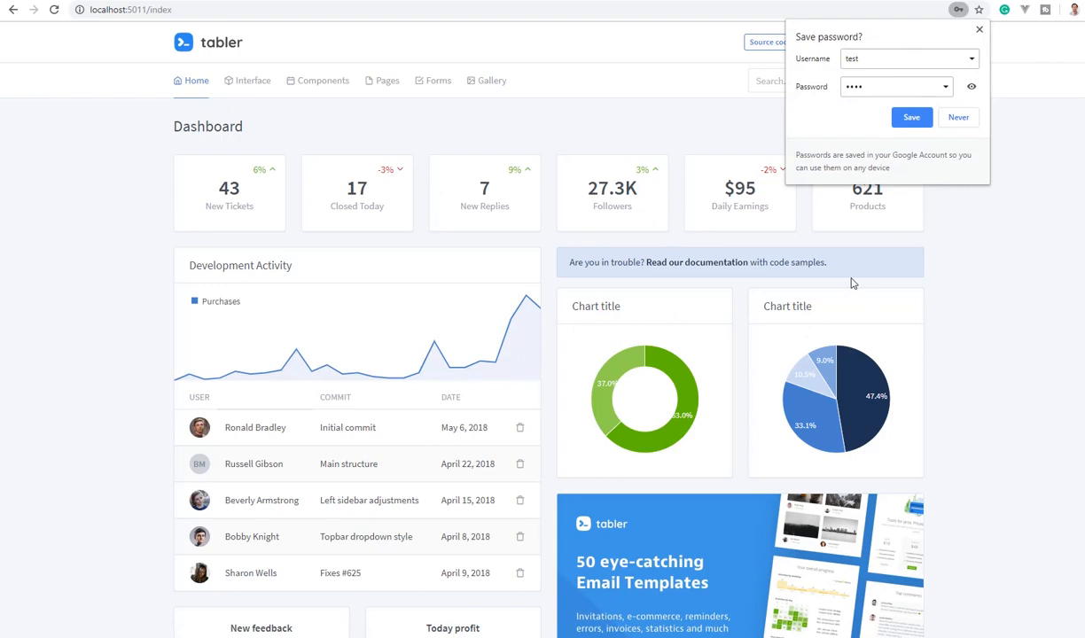
{"action": "scroll", "scroll_direction": "down", "scroll_amount": 3}
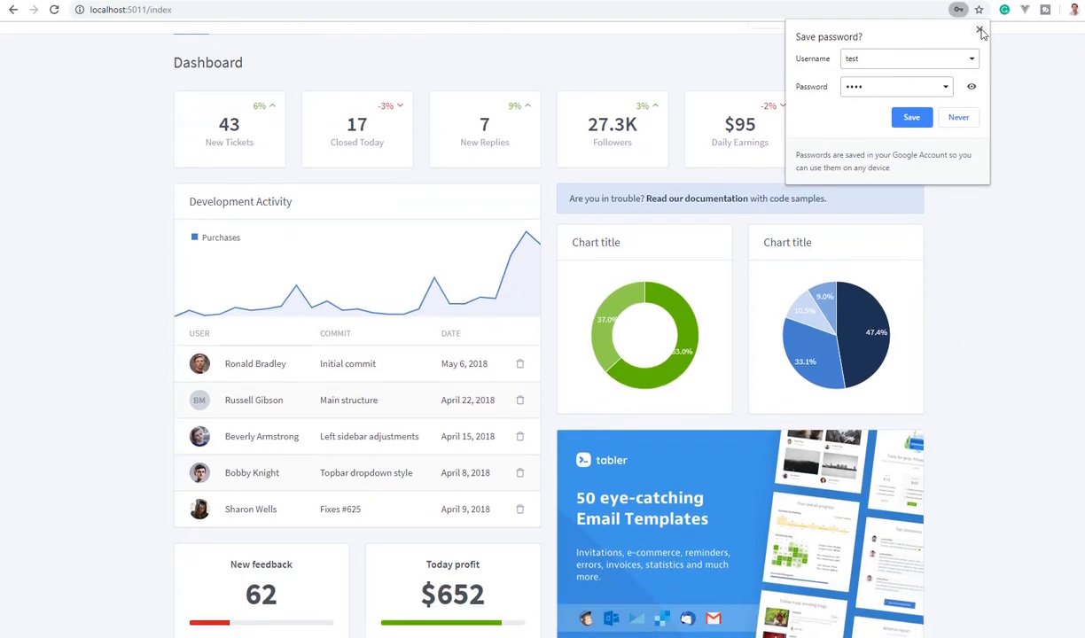
{"action": "scroll", "scroll_direction": "down", "scroll_amount": 3}
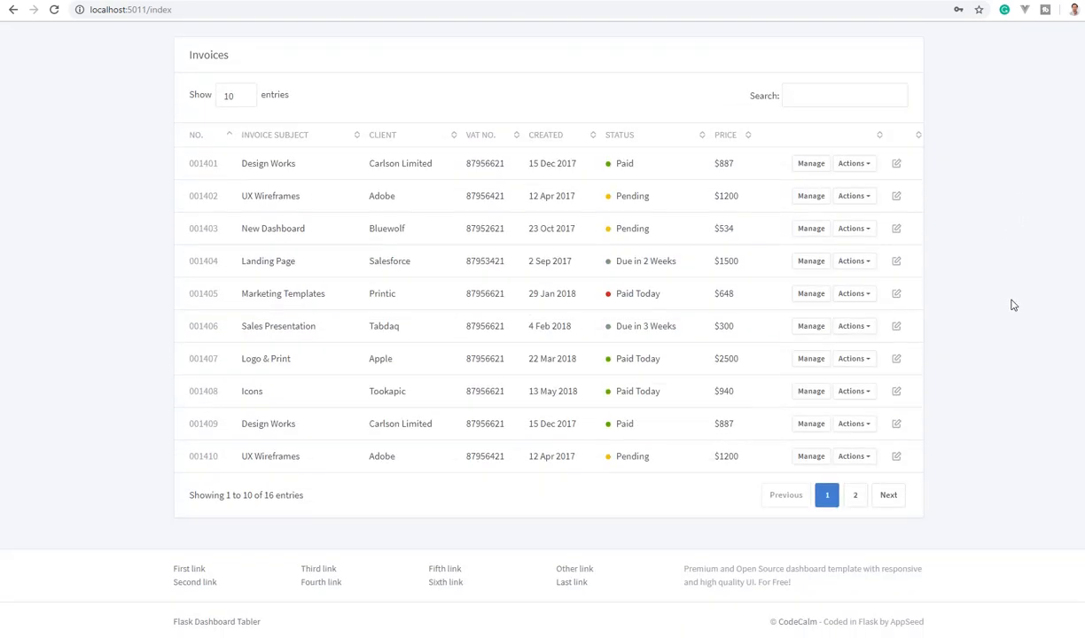
{"action": "mouse_move", "coordinate": [798, 621]}
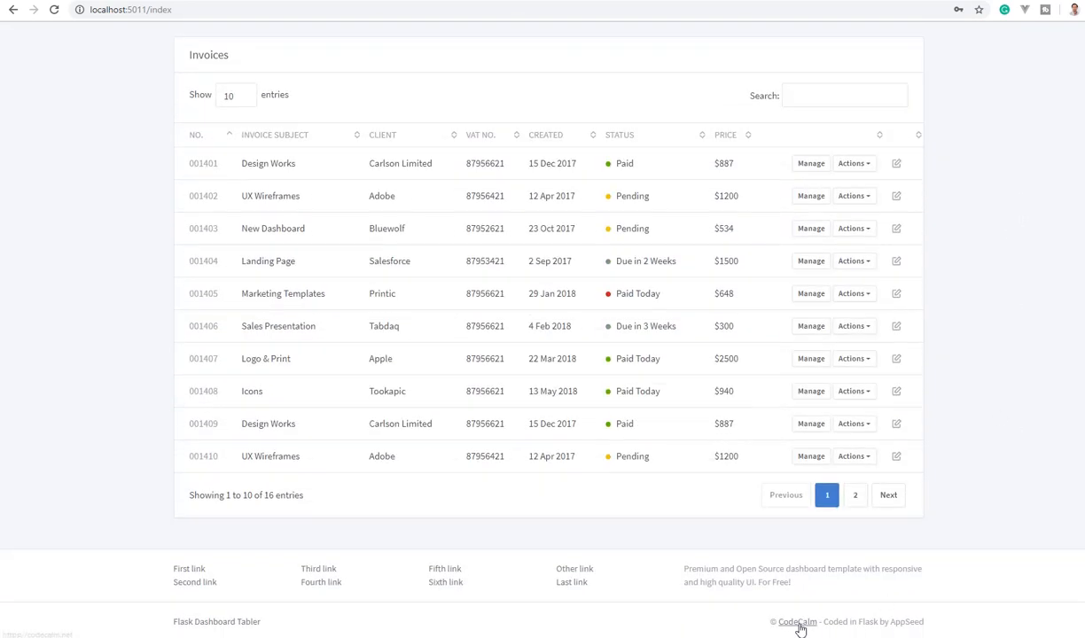
{"action": "mouse_move", "coordinate": [797, 621]}
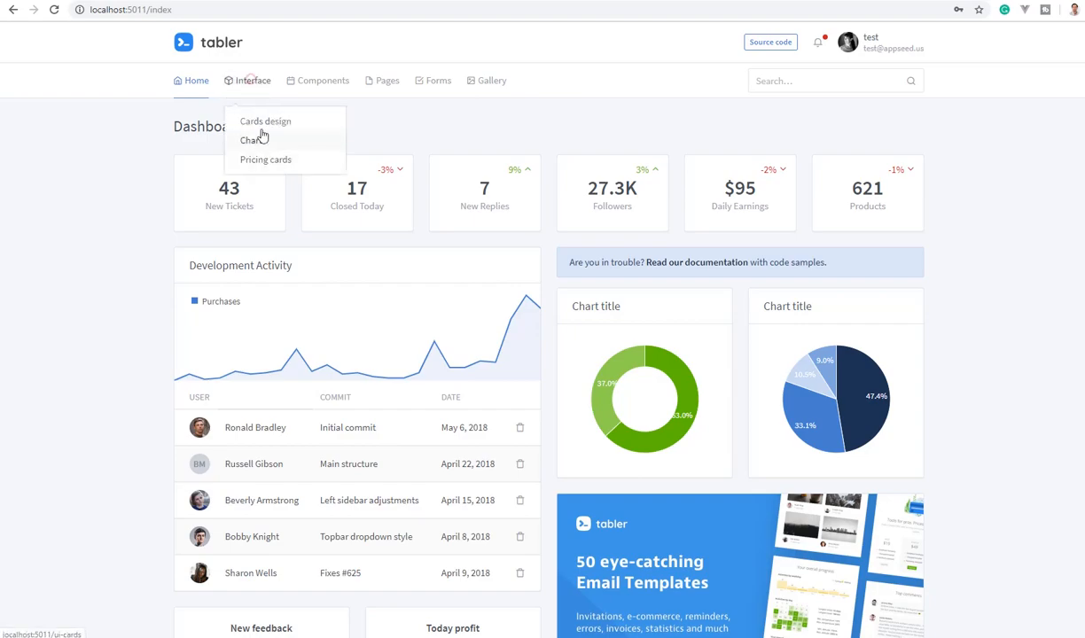
{"action": "left_click", "coordinate": [266, 121]}
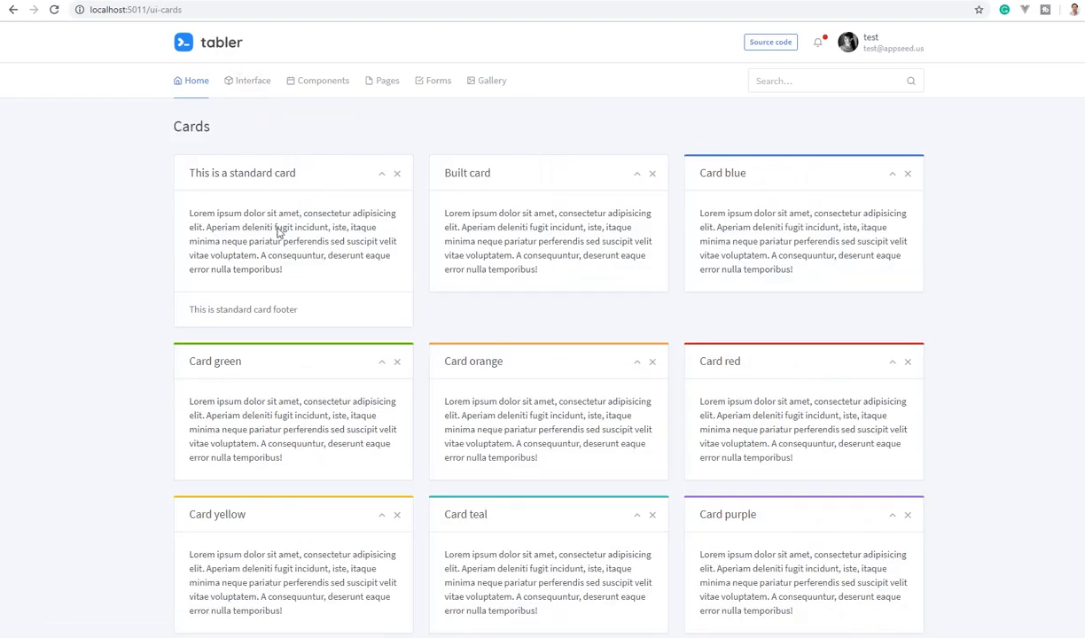
{"action": "mouse_move", "coordinate": [258, 106]}
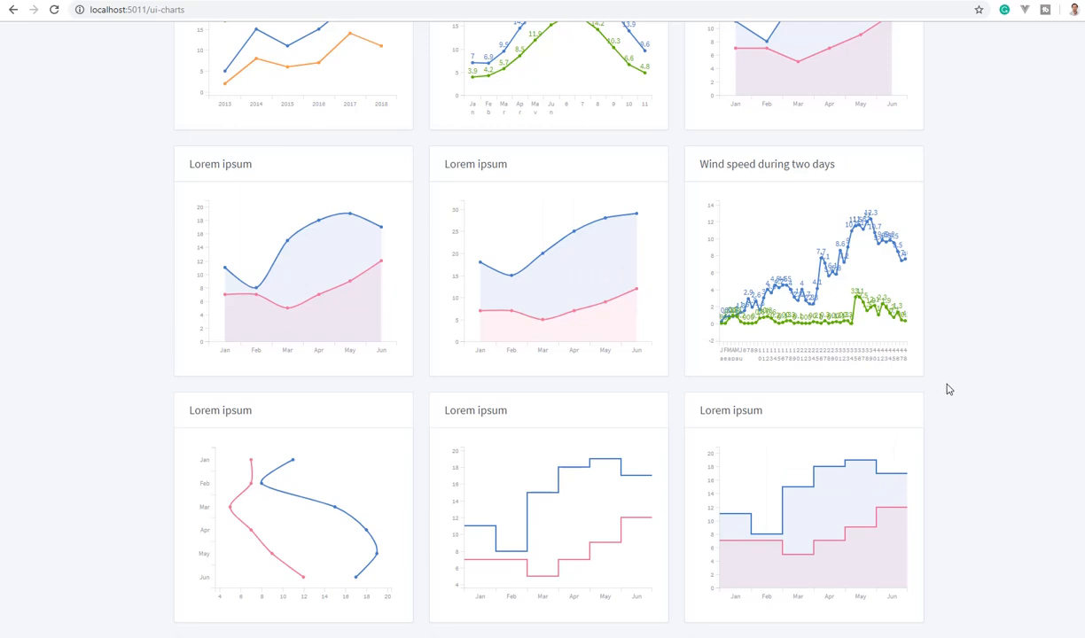
{"action": "mouse_move", "coordinate": [950, 394]}
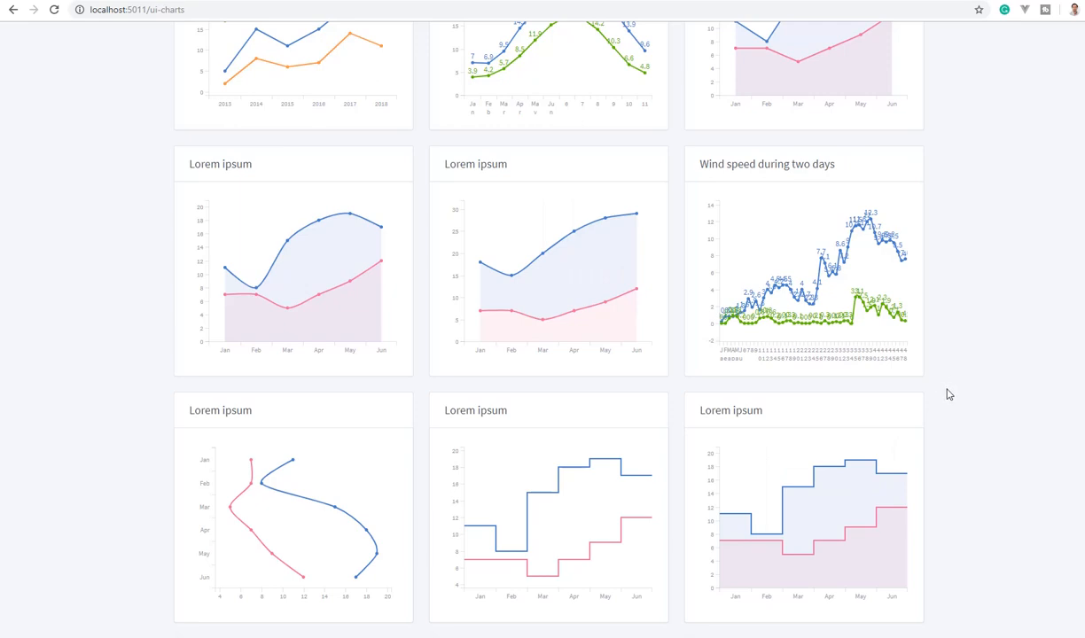
{"action": "mouse_move", "coordinate": [979, 355]}
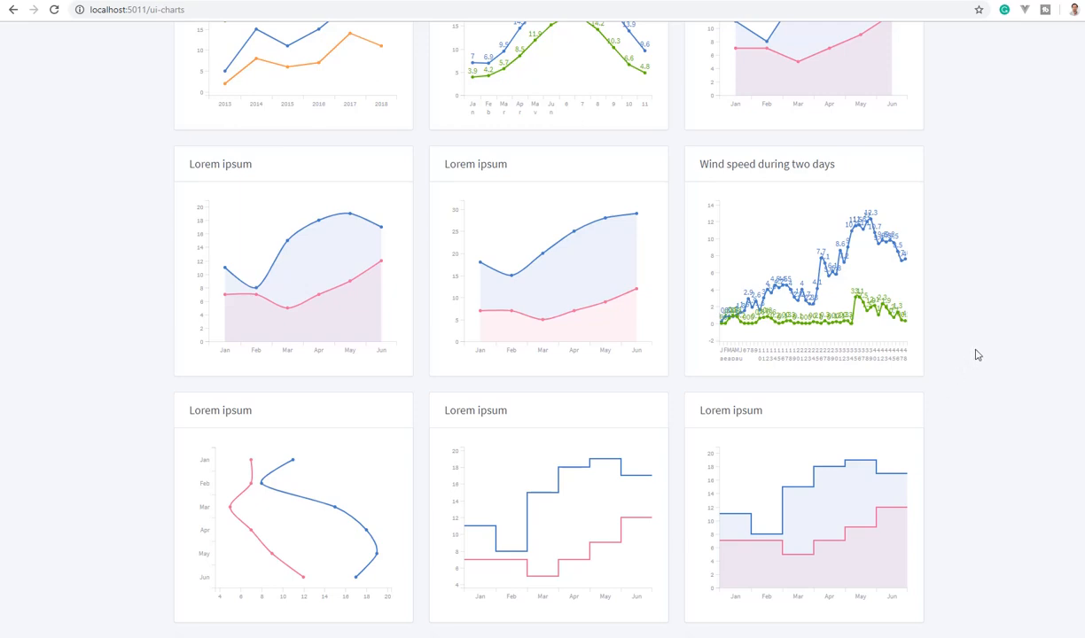
{"action": "mouse_move", "coordinate": [989, 362]}
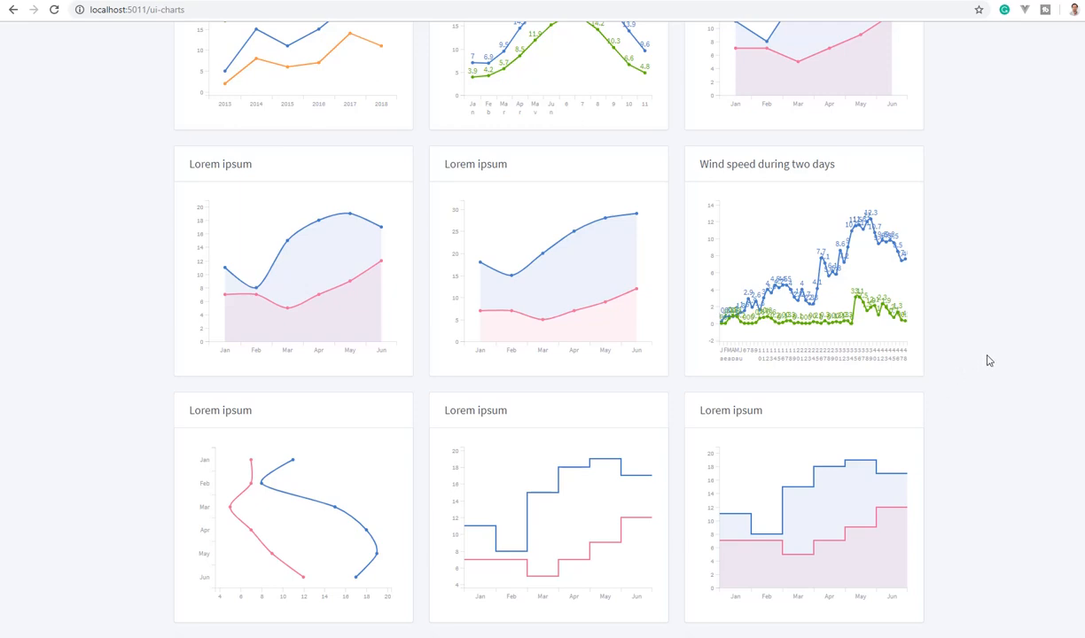
{"action": "mouse_move", "coordinate": [982, 330]}
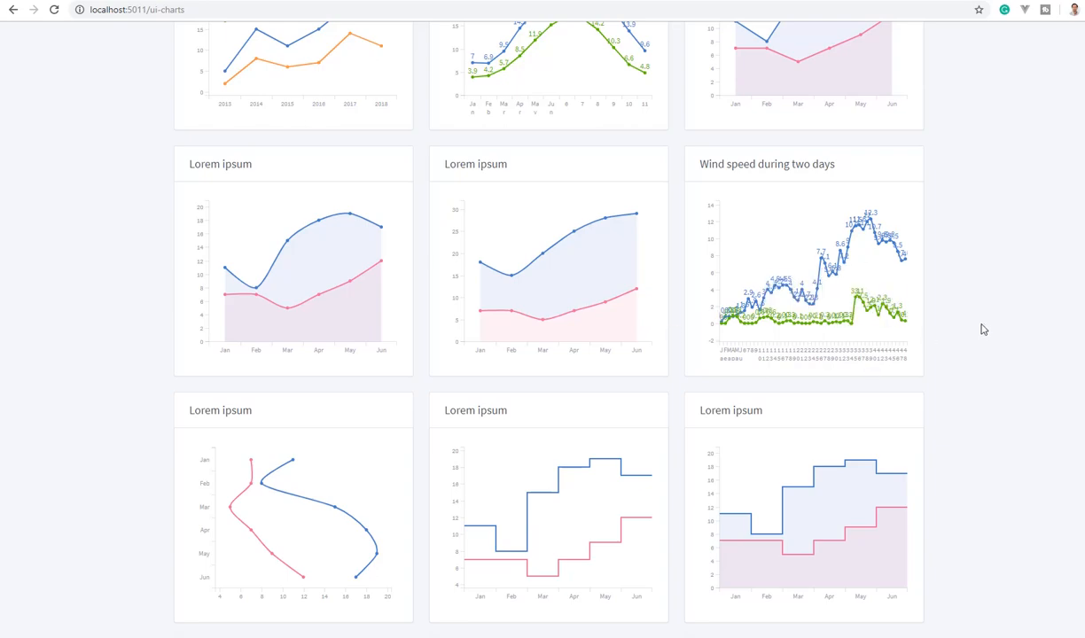
{"action": "scroll", "scroll_direction": "down", "scroll_amount": 3}
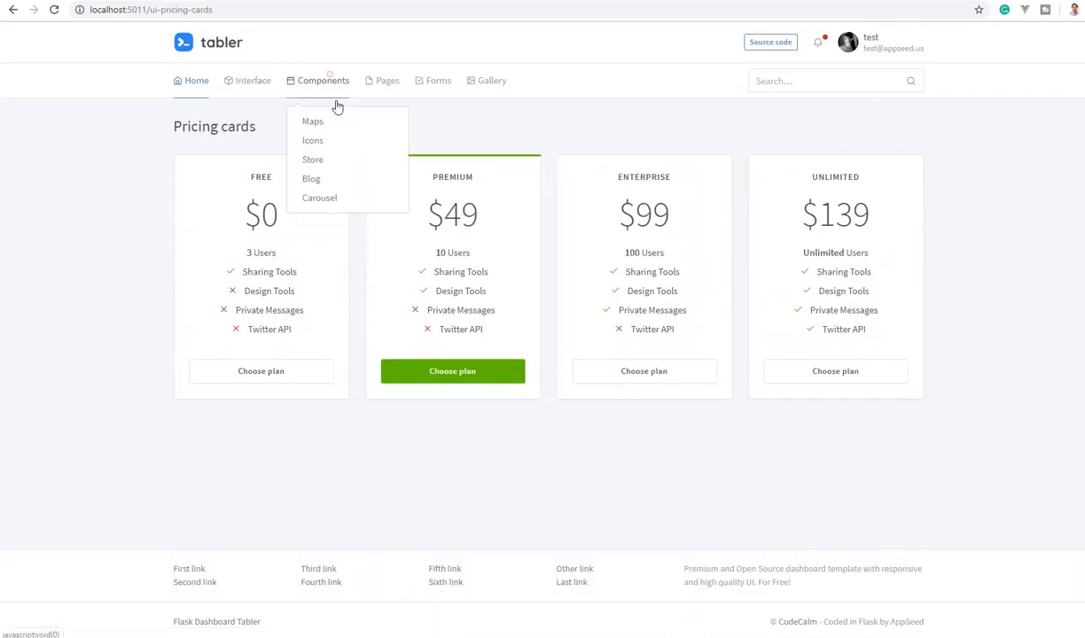
- Visit the Maps page and the user Profile page from the Pages dropdown
{"action": "left_click", "coordinate": [312, 121]}
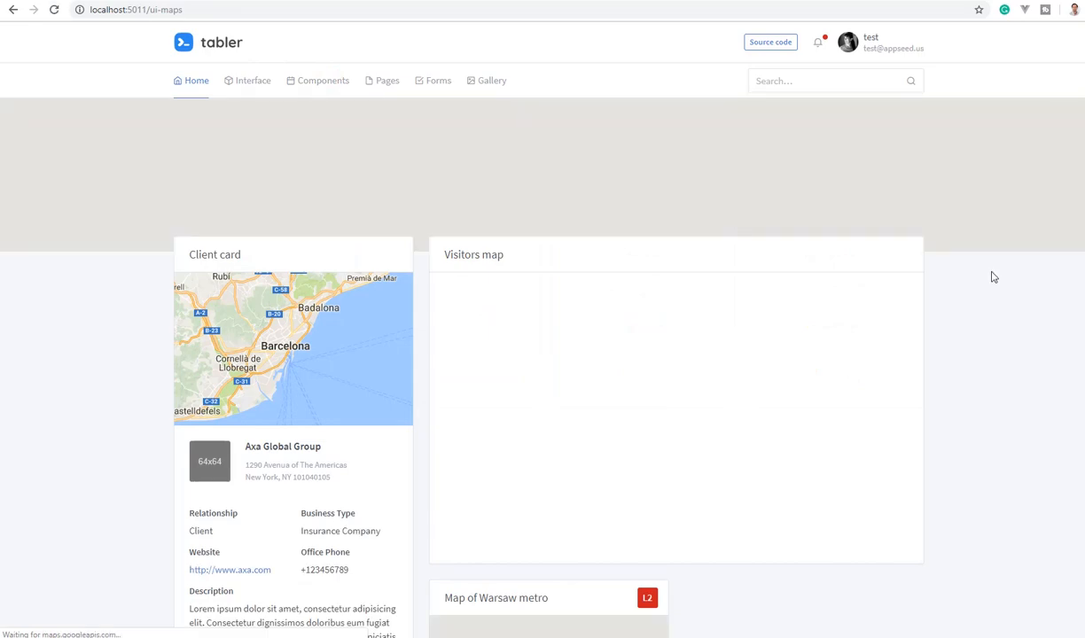
{"action": "left_click", "coordinate": [387, 79]}
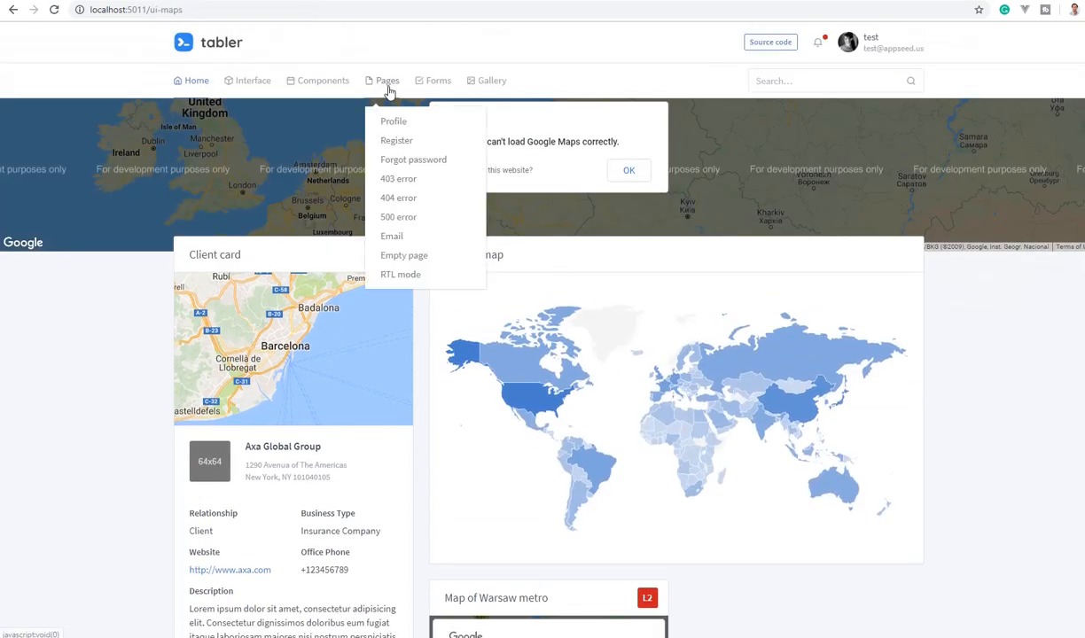
{"action": "left_click", "coordinate": [394, 120]}
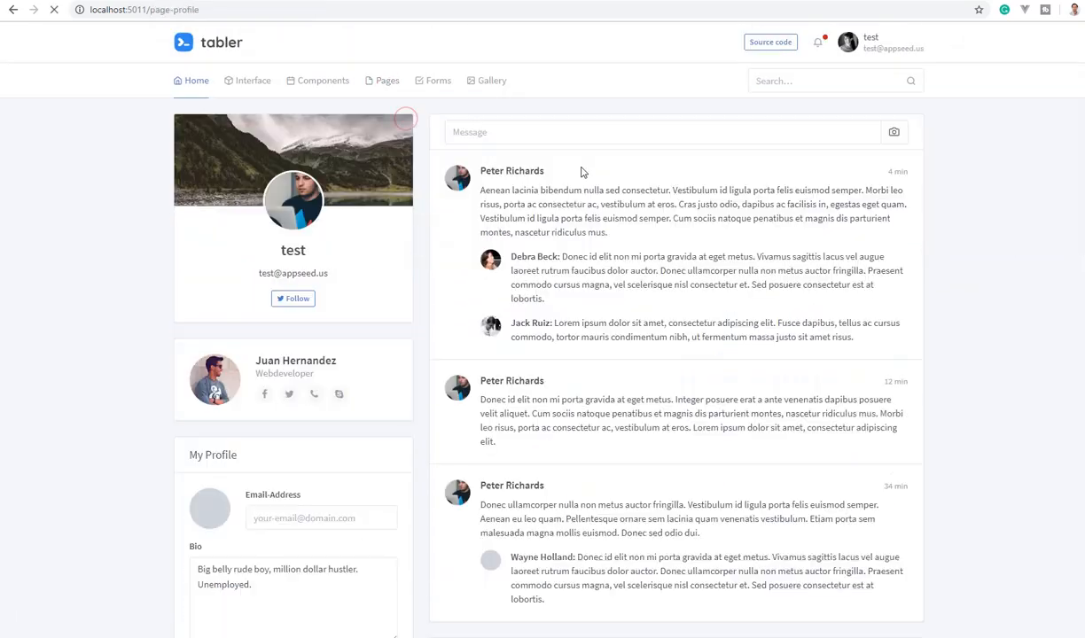
{"action": "double_click", "coordinate": [292, 248]}
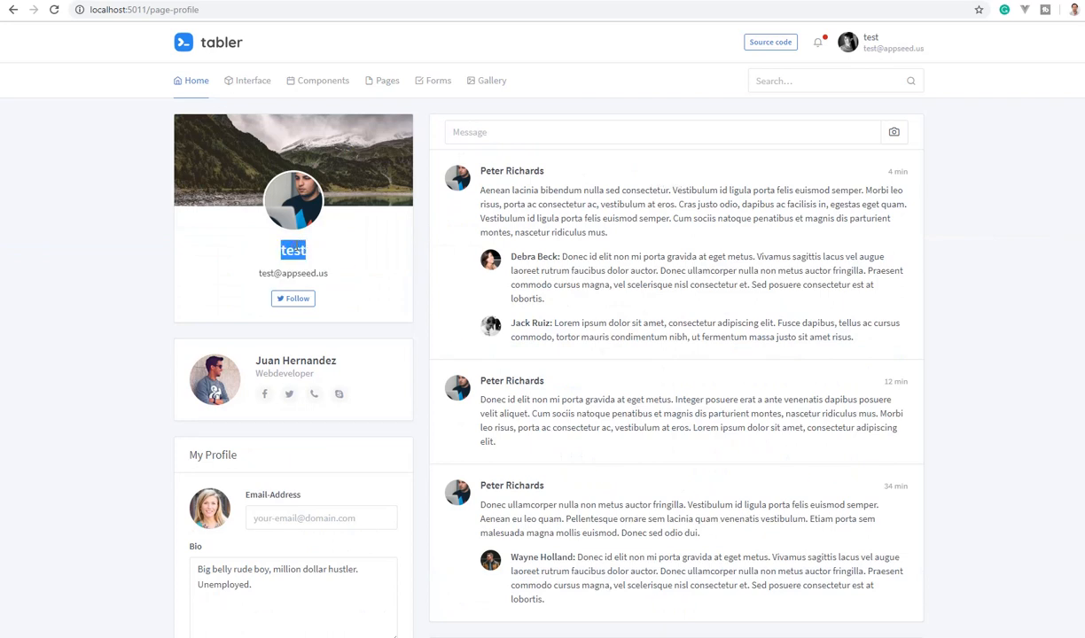
- Preview the 403 error page, return, then go to the photo Gallery page
{"action": "left_click", "coordinate": [387, 80]}
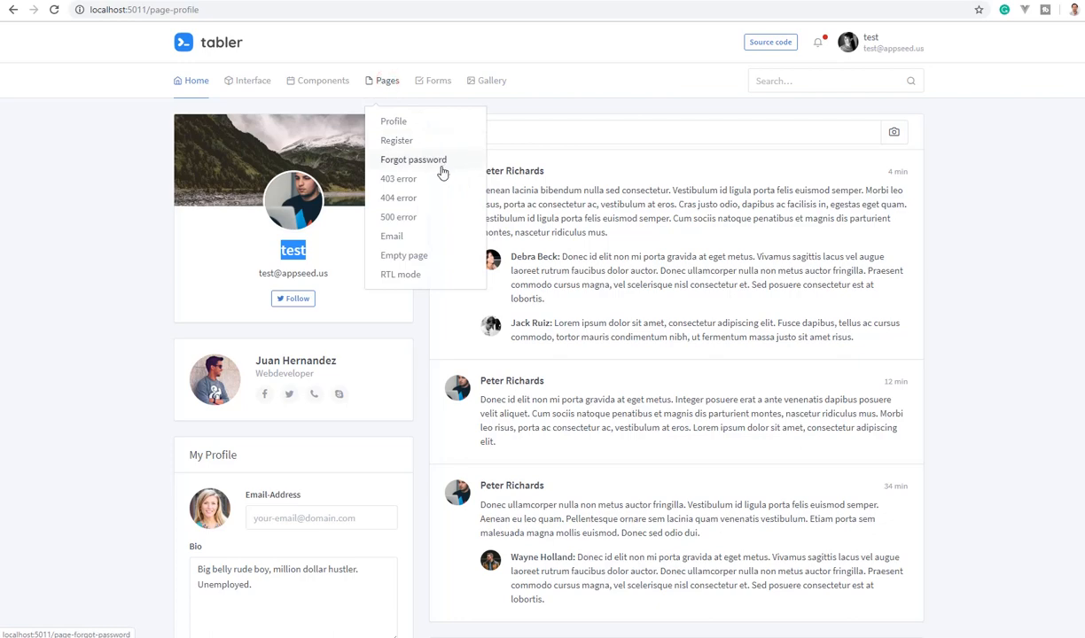
{"action": "left_click", "coordinate": [397, 178]}
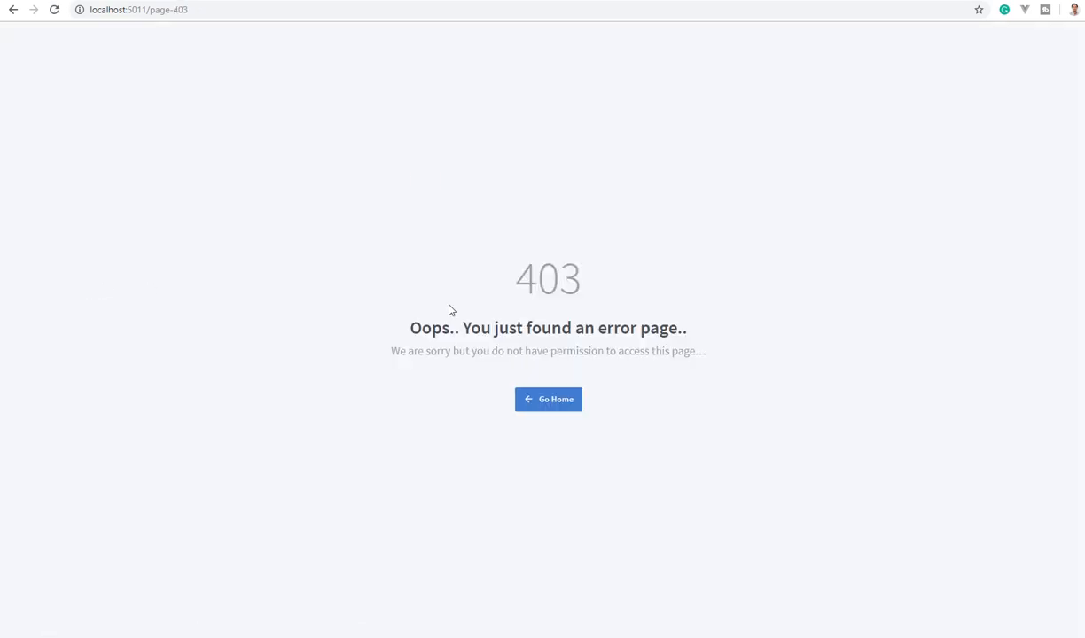
{"action": "left_click", "coordinate": [548, 399]}
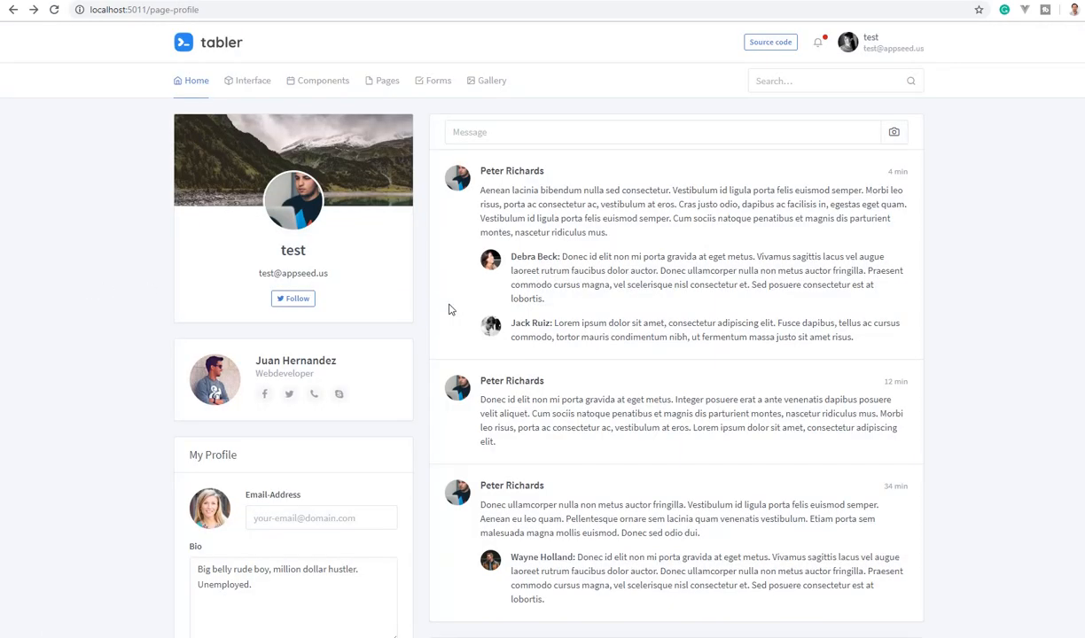
{"action": "left_click", "coordinate": [387, 80]}
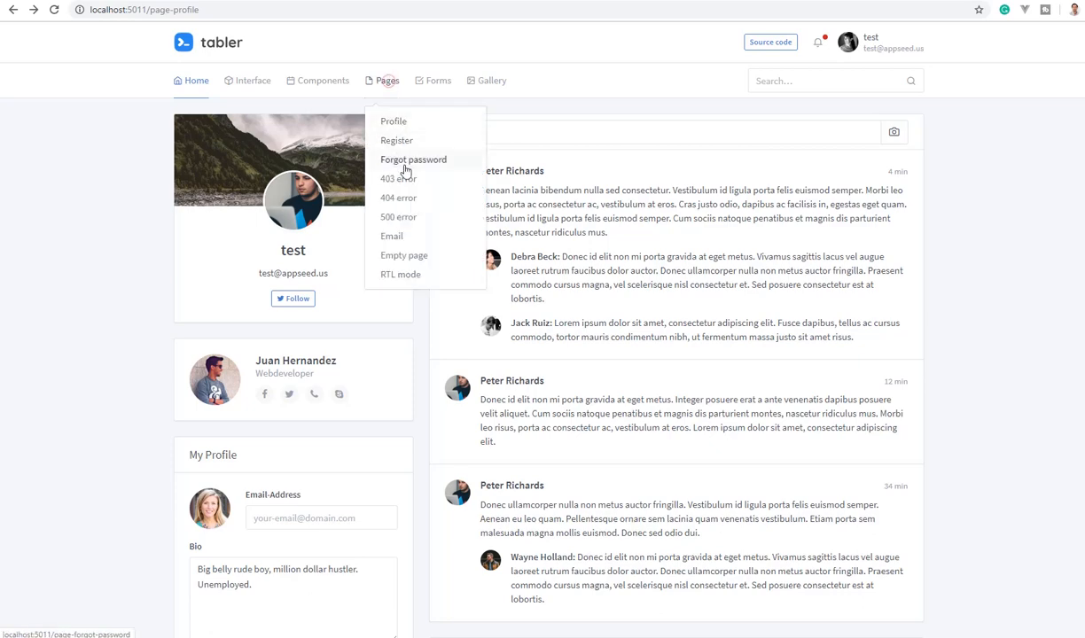
{"action": "left_click", "coordinate": [397, 199]}
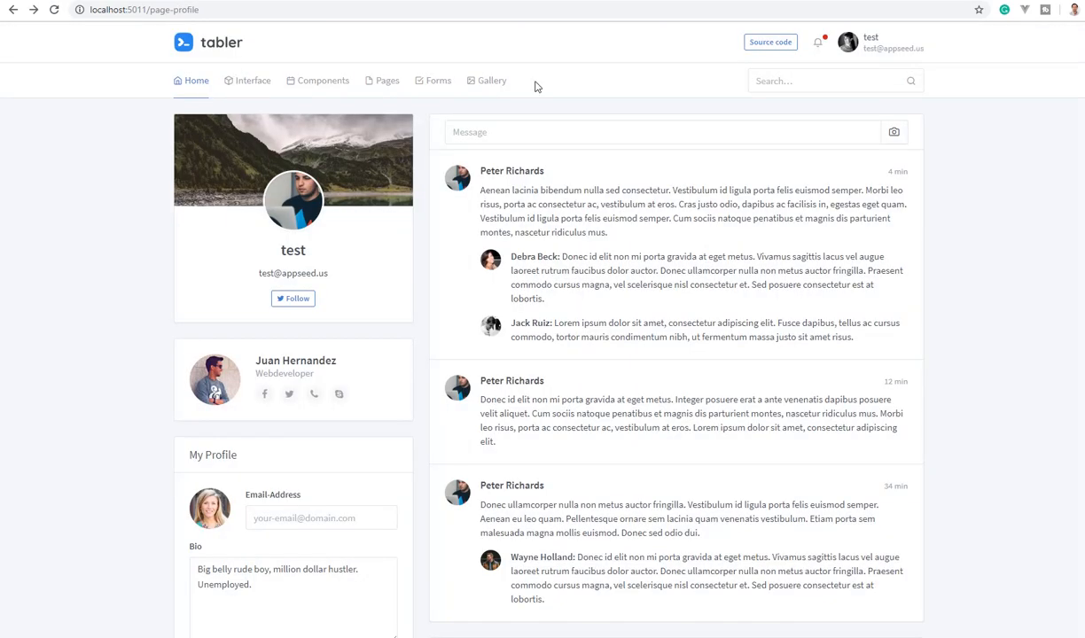
{"action": "left_click", "coordinate": [491, 80]}
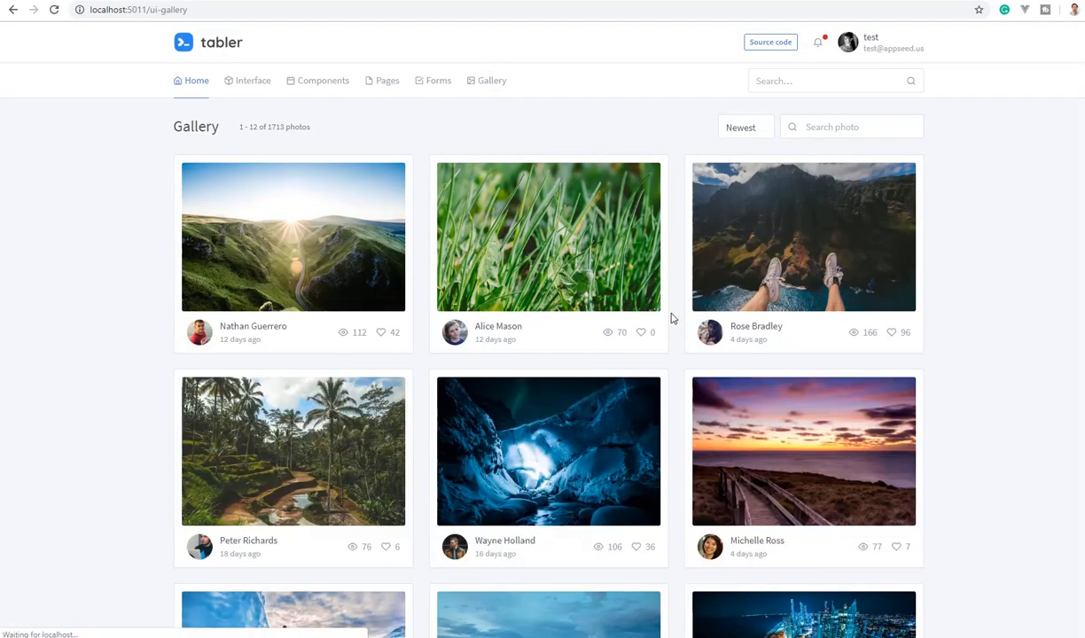
- View the Forms page and the GitHub source repository, then sign out of the dashboard
{"action": "scroll", "scroll_direction": "down", "scroll_amount": 3}
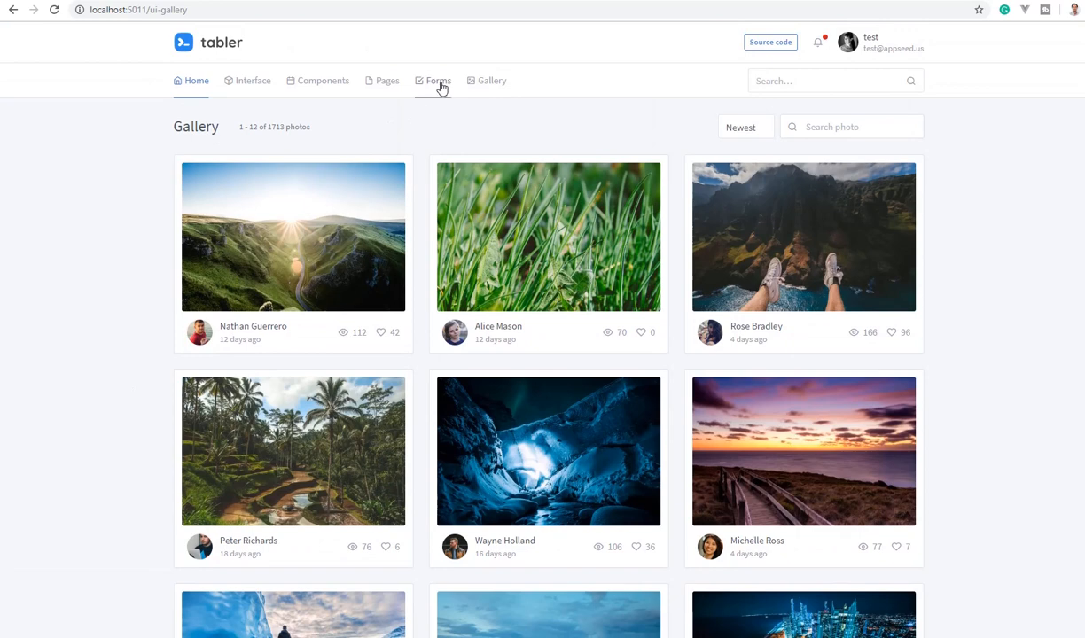
{"action": "left_click", "coordinate": [438, 80]}
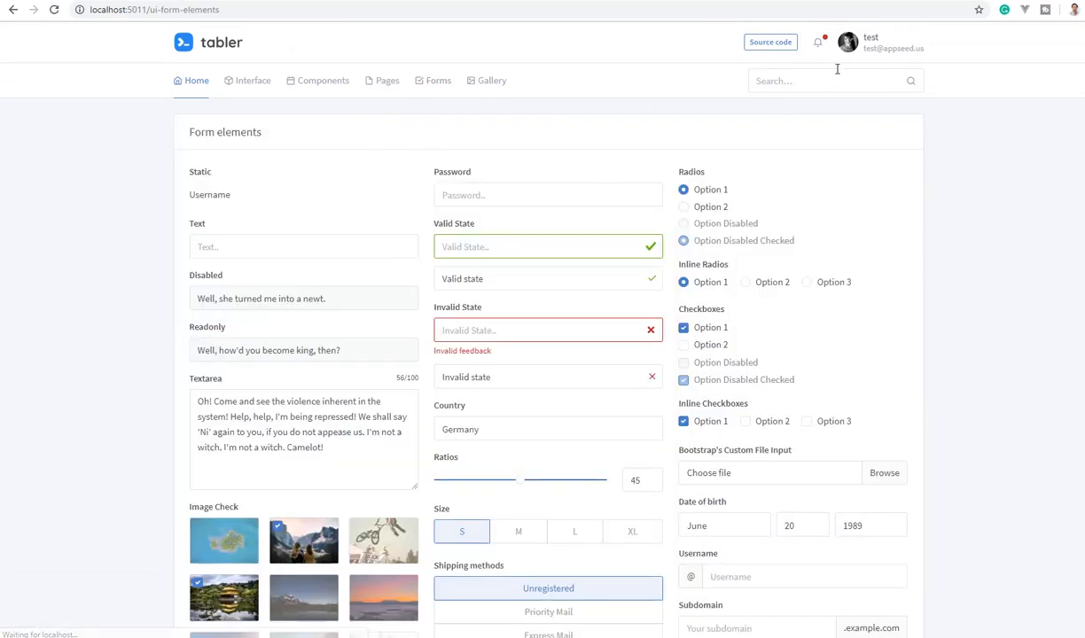
{"action": "left_click", "coordinate": [847, 42]}
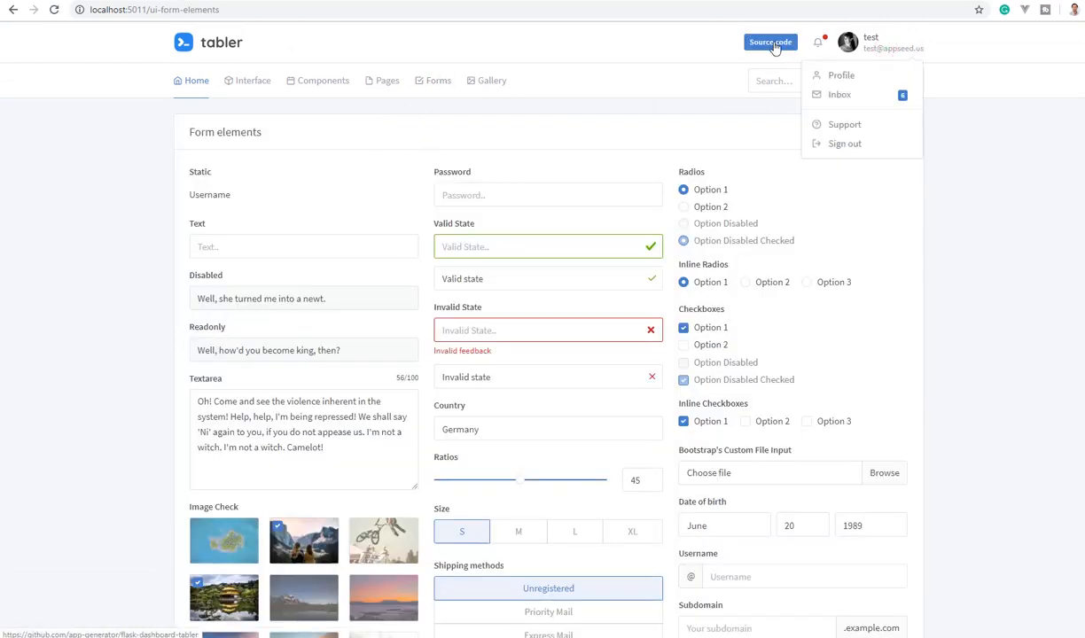
{"action": "left_click", "coordinate": [770, 43]}
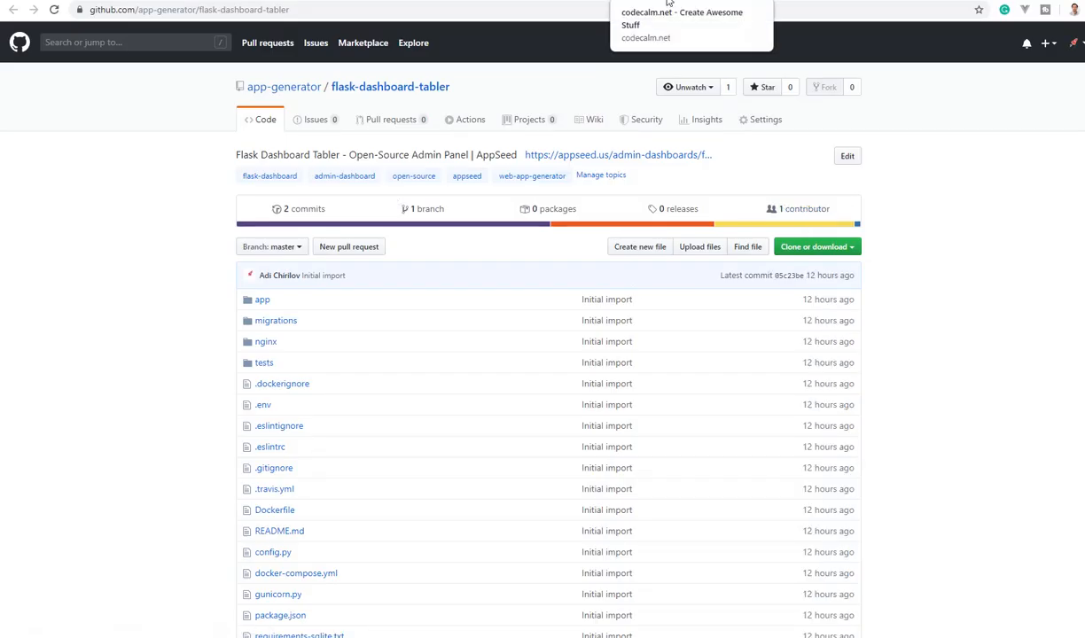
{"action": "scroll", "scroll_direction": "down", "scroll_amount": 3}
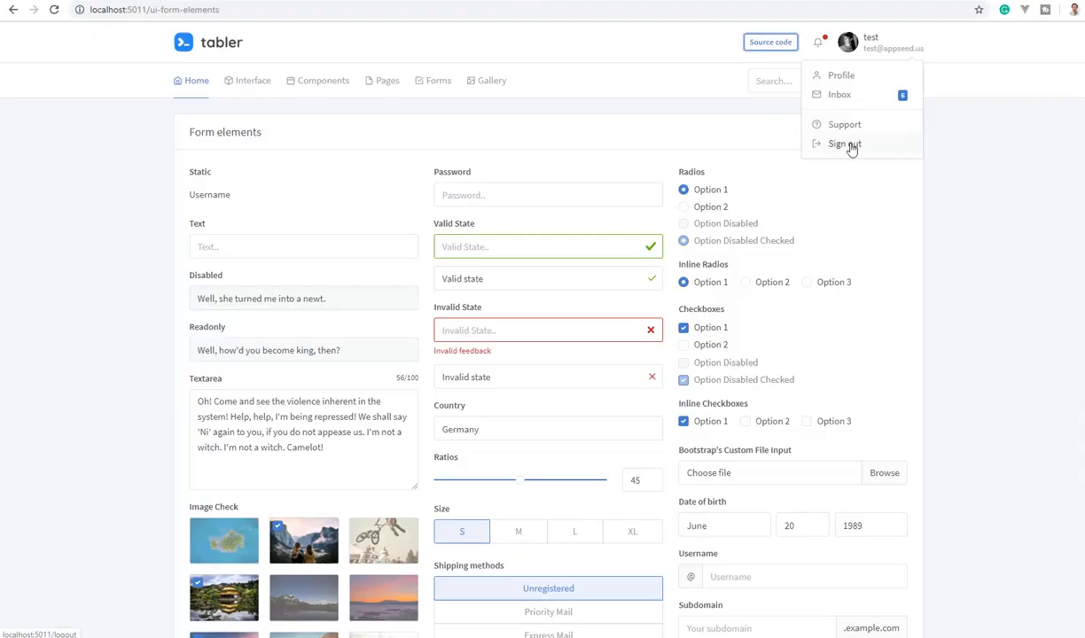
{"action": "left_click", "coordinate": [844, 144]}
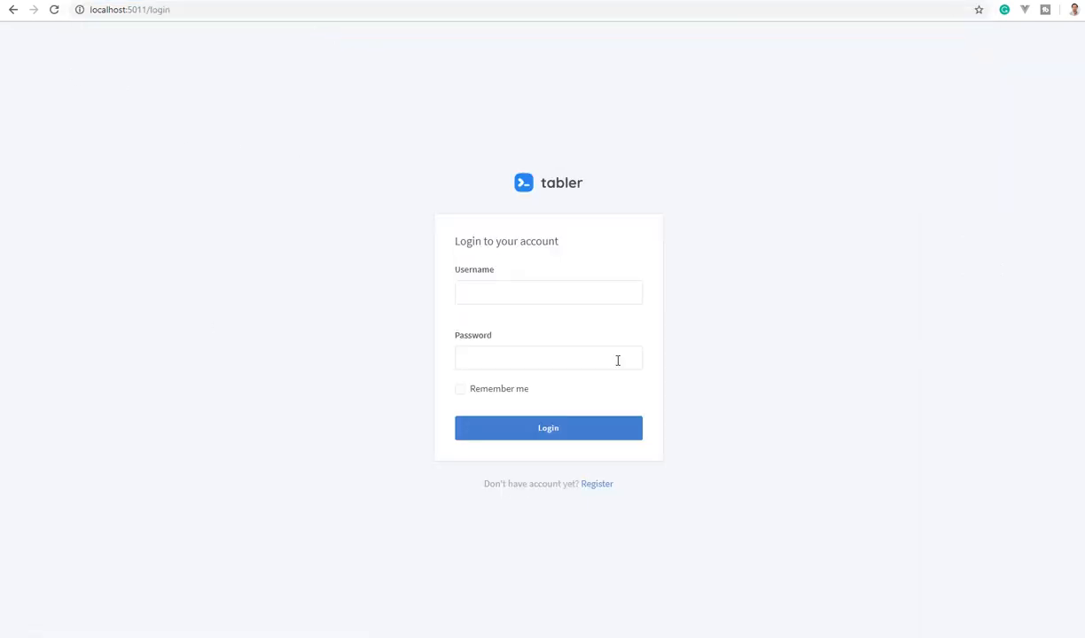
- Log back in as test, scroll through the dashboard and the GitHub README
{"action": "type", "text": "test"}
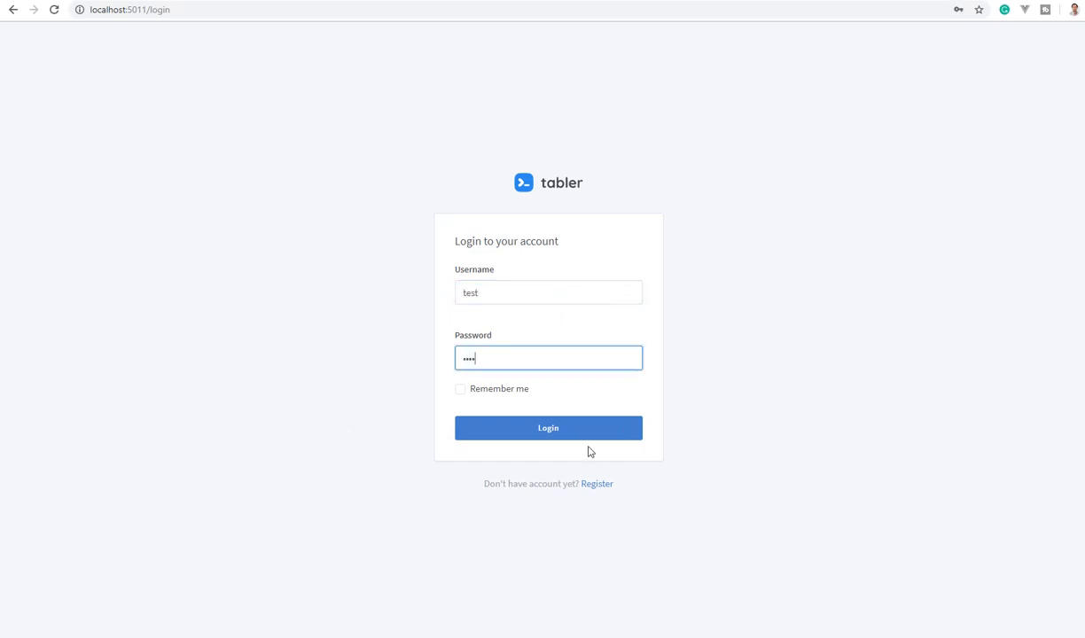
{"action": "left_click", "coordinate": [548, 428]}
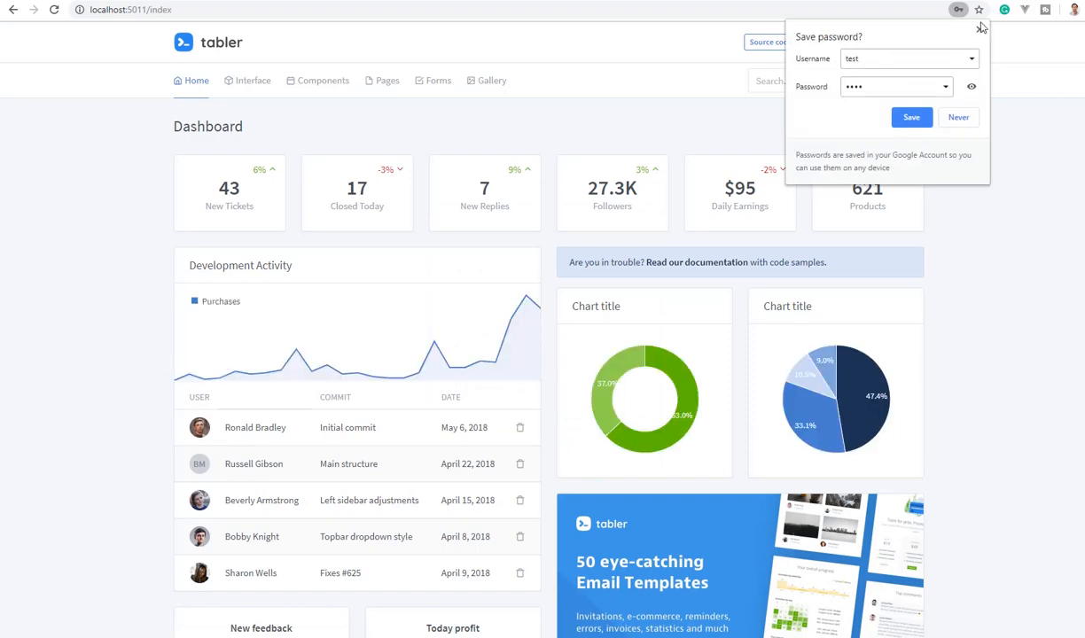
{"action": "scroll", "scroll_direction": "down", "scroll_amount": 3}
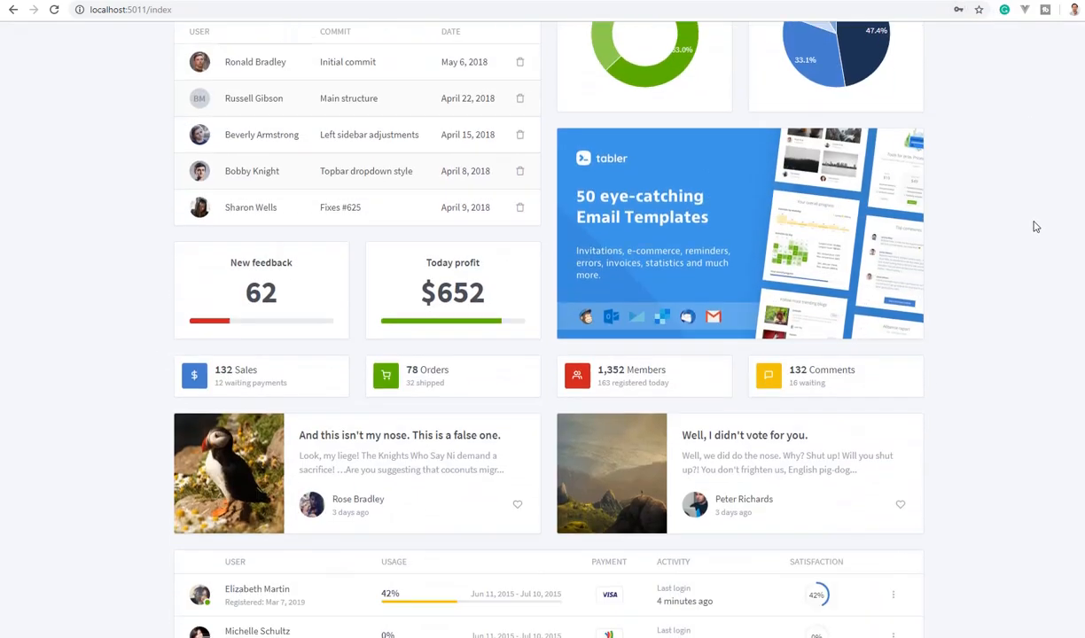
{"action": "scroll", "scroll_direction": "down", "scroll_amount": 3}
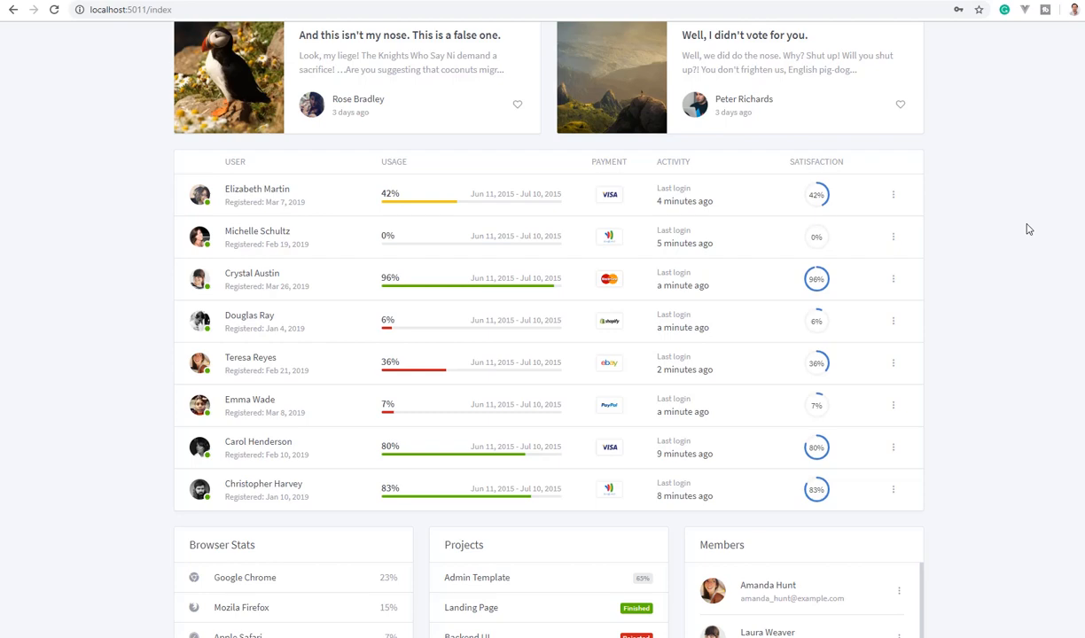
{"action": "scroll", "scroll_direction": "down", "scroll_amount": 3}
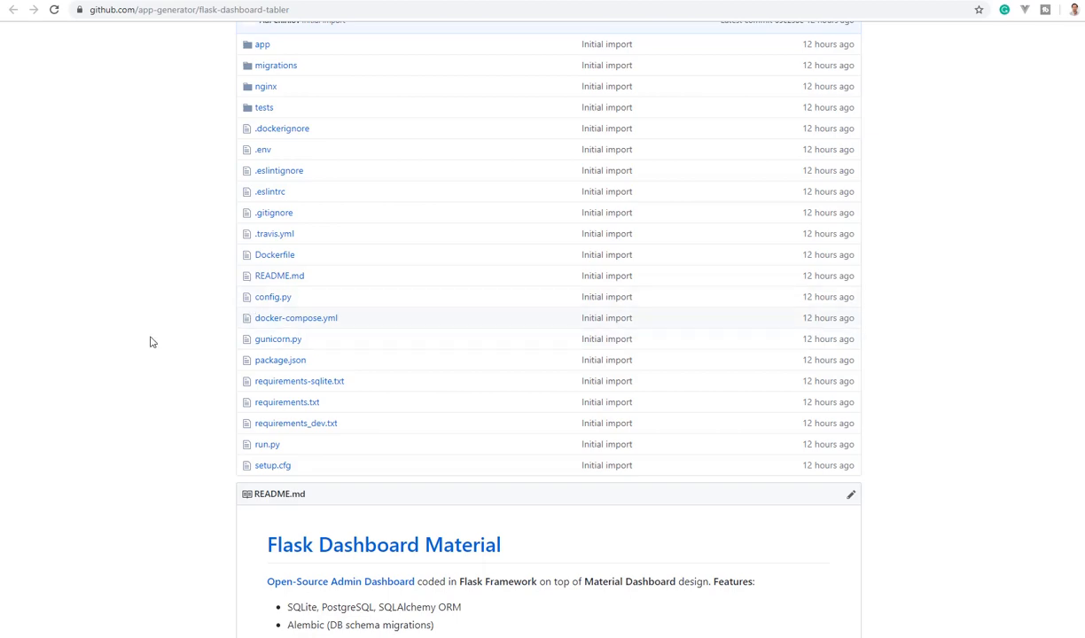
{"action": "scroll", "scroll_direction": "down", "scroll_amount": 3}
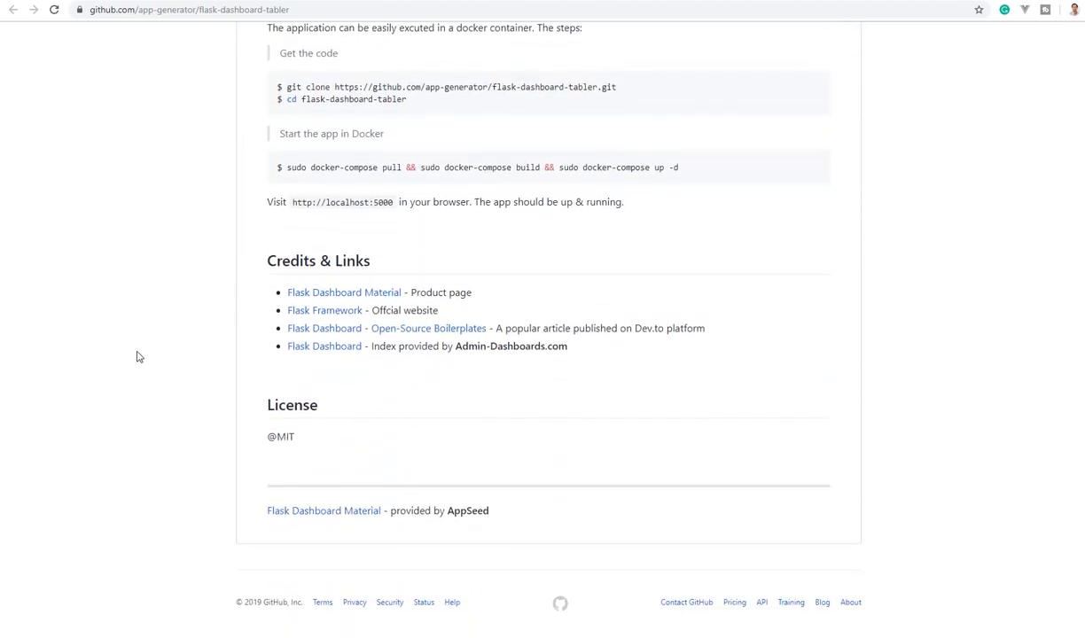
{"action": "left_click_drag", "start_coordinate": [266, 404], "coordinate": [298, 436]}
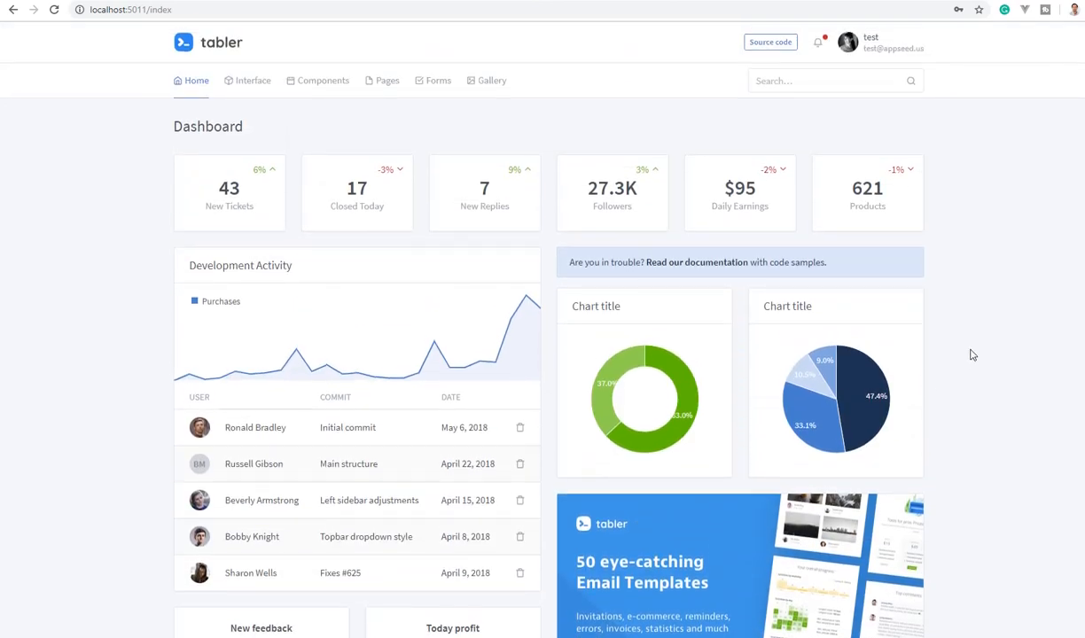
{"action": "mouse_move", "coordinate": [351, 67]}
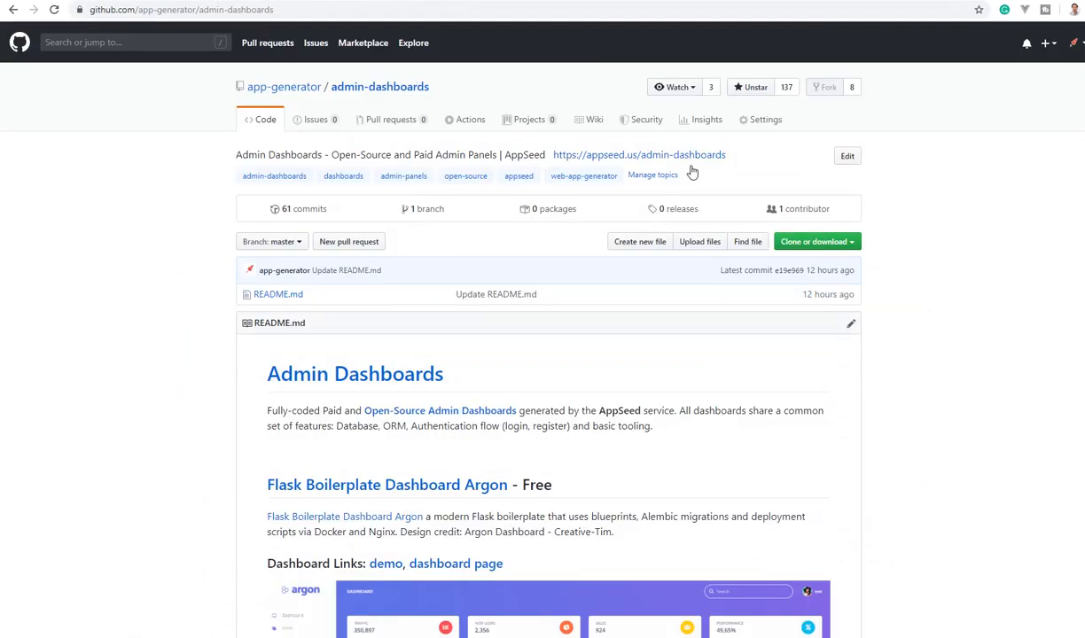
- Follow the appseed.us/admin-dashboards link and scroll through the free and PRO Flask dashboard cards
{"action": "left_click", "coordinate": [638, 154]}
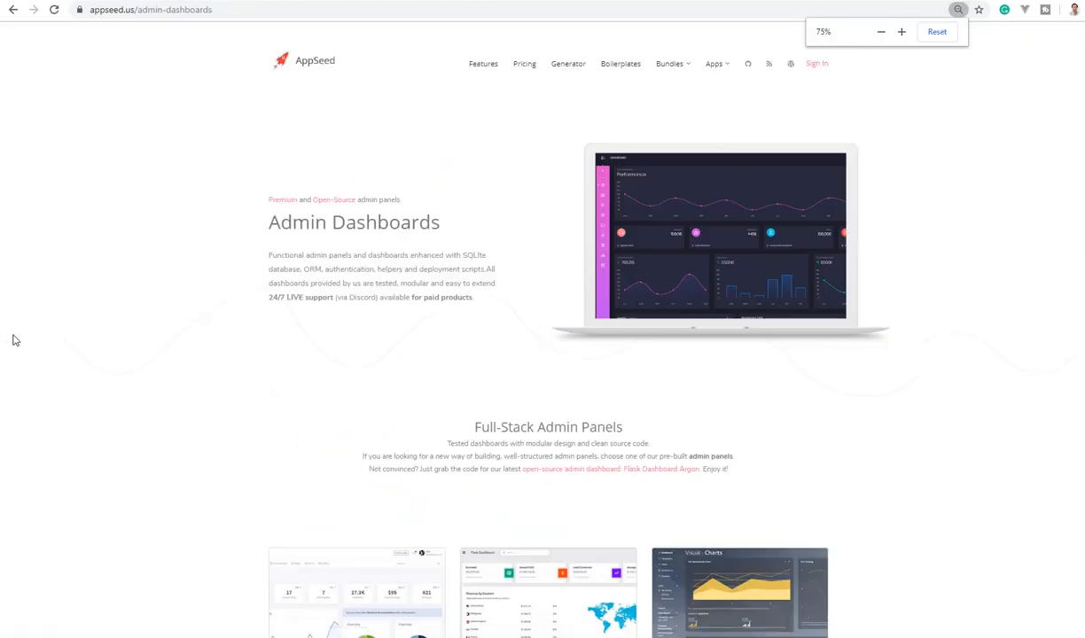
{"action": "scroll", "scroll_direction": "down", "scroll_amount": 3}
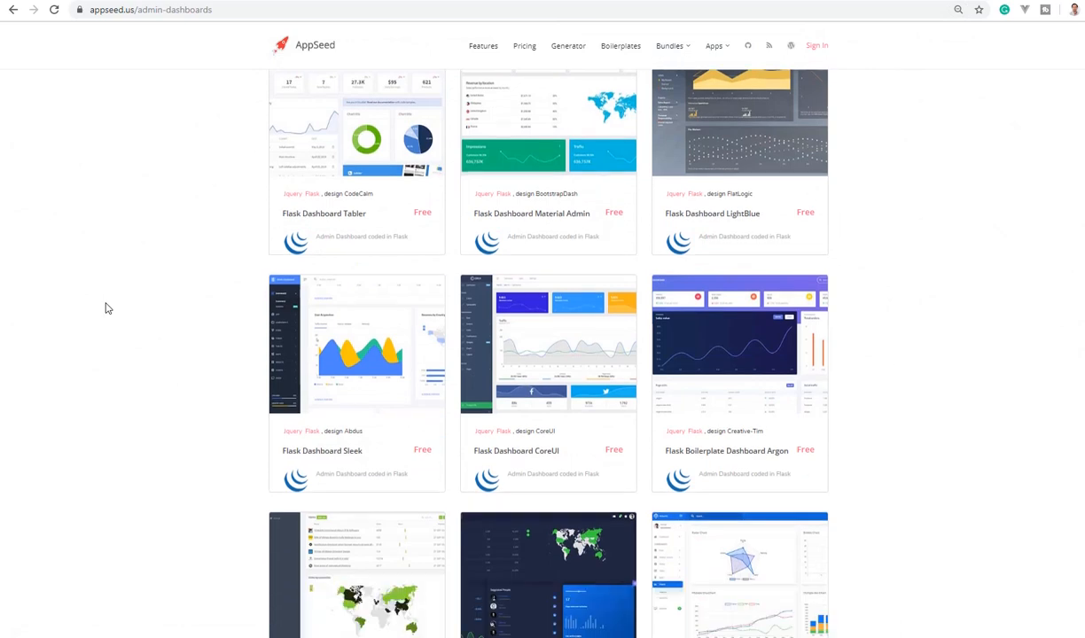
{"action": "scroll", "scroll_direction": "down", "scroll_amount": 3}
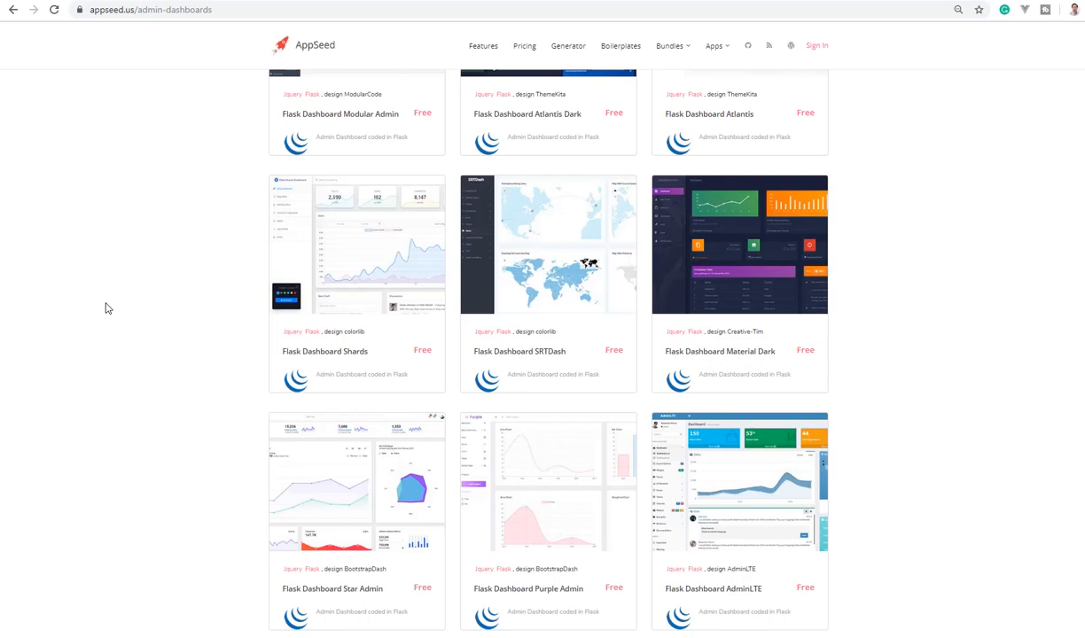
{"action": "scroll", "scroll_direction": "down", "scroll_amount": 3}
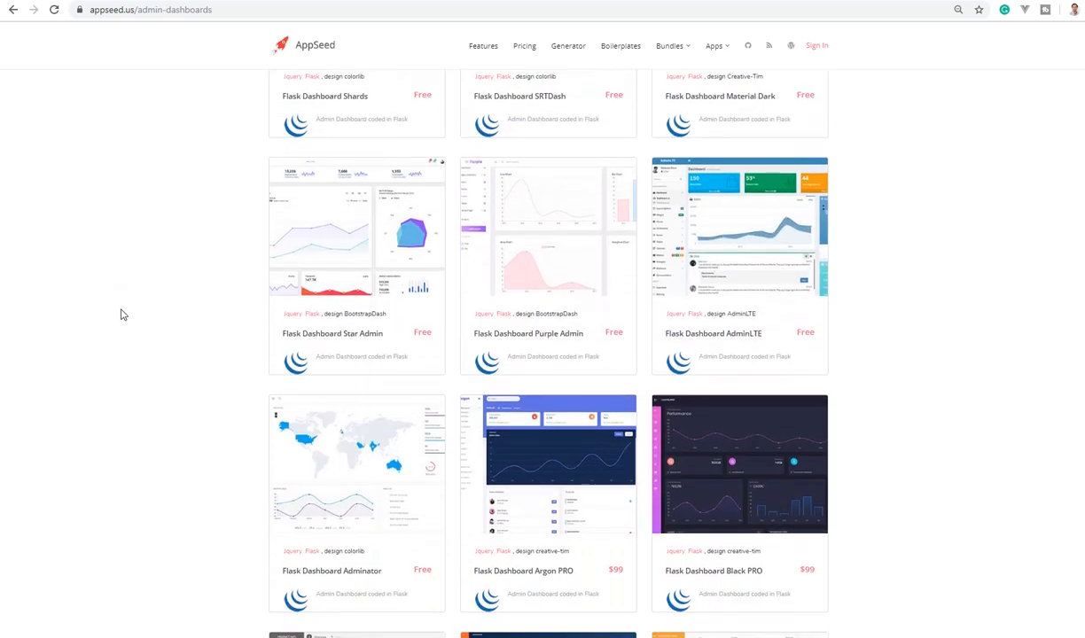
{"action": "scroll", "scroll_direction": "down", "scroll_amount": 3}
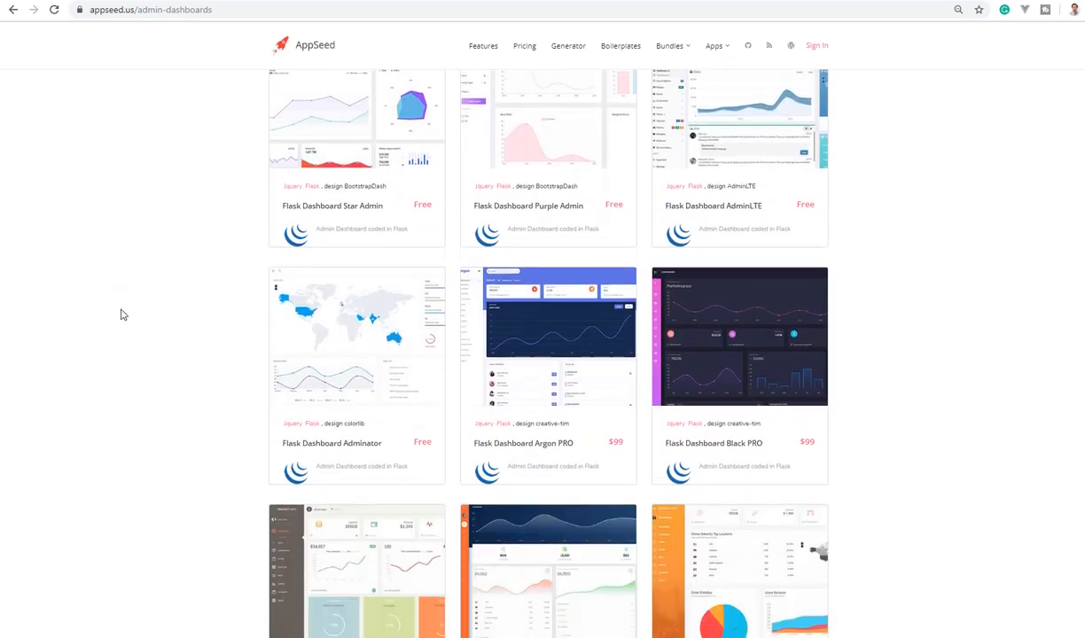